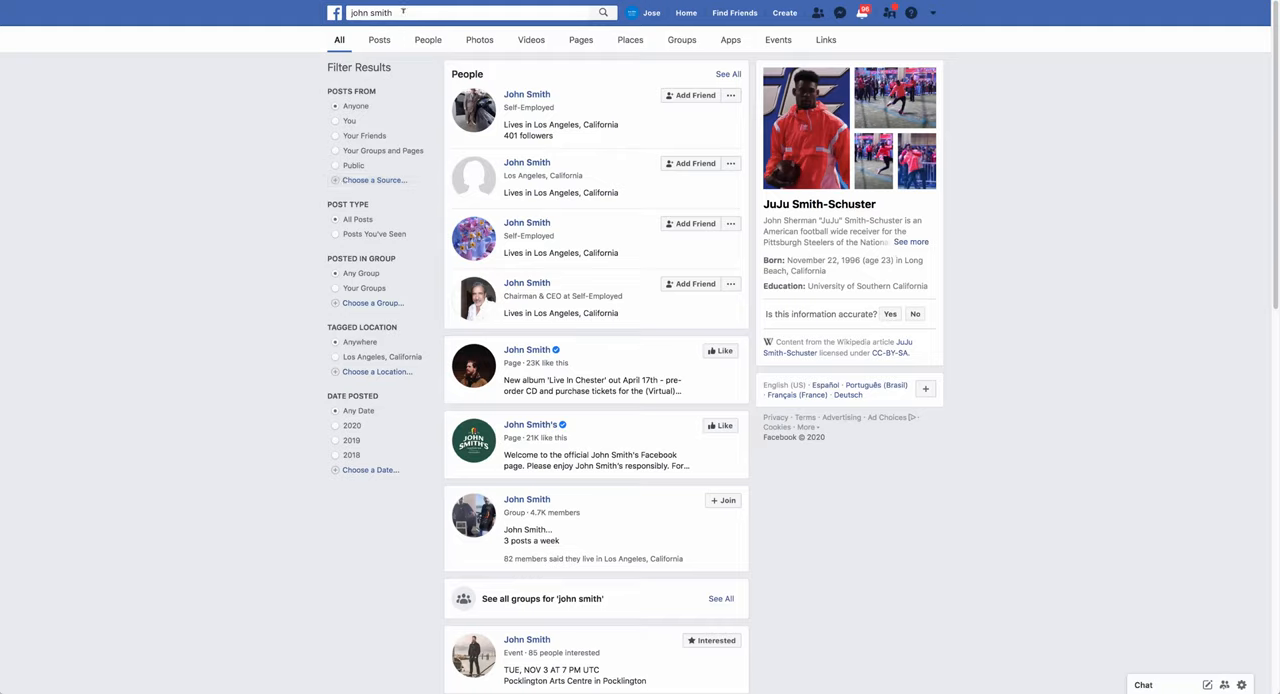
scroll(down, 3)
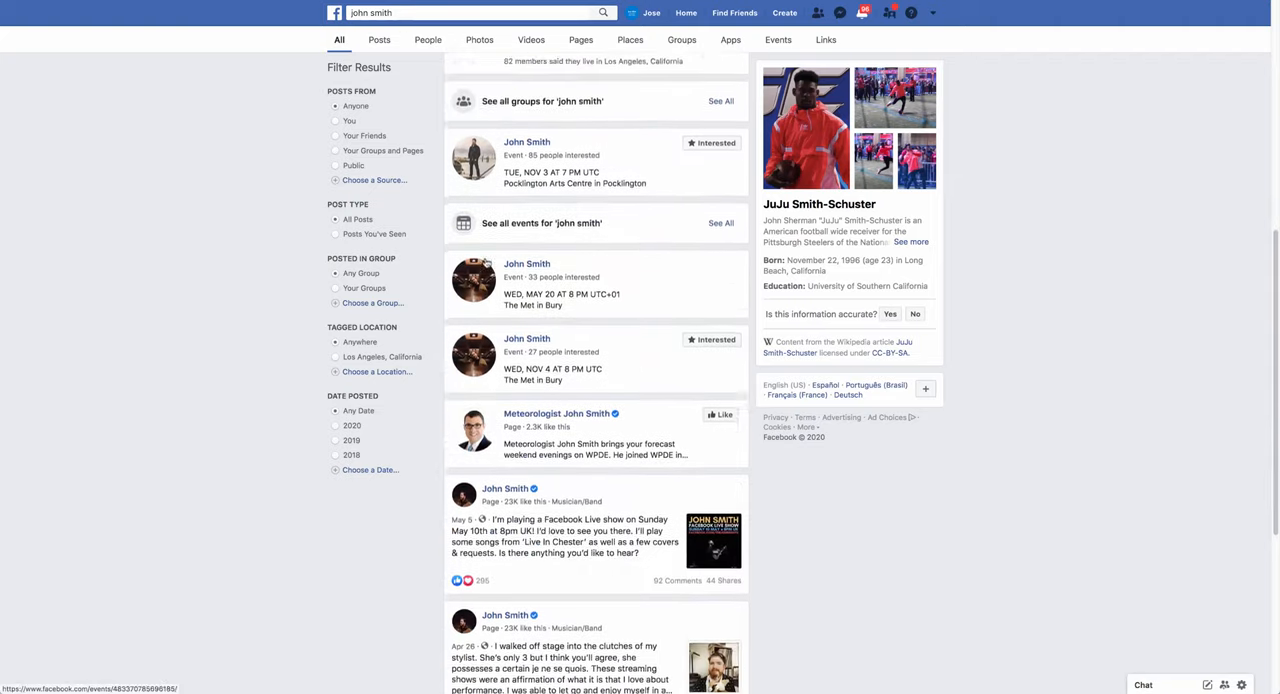
scroll(down, 3)
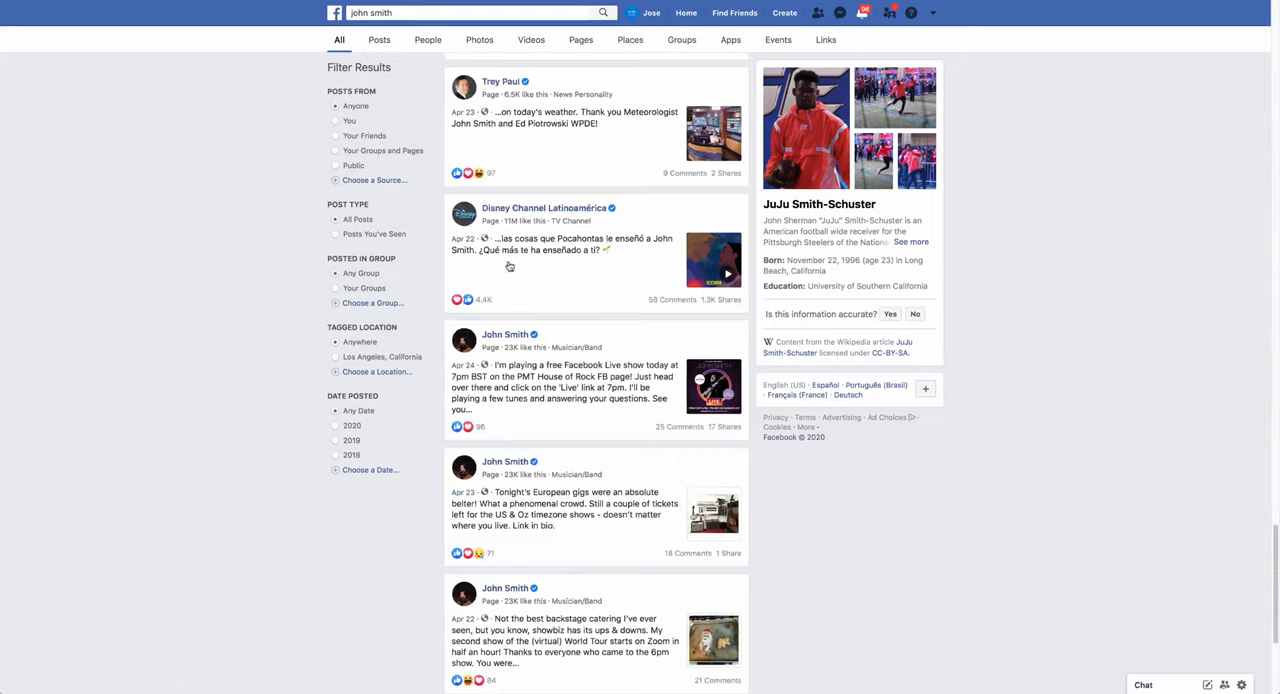
scroll(down, 3)
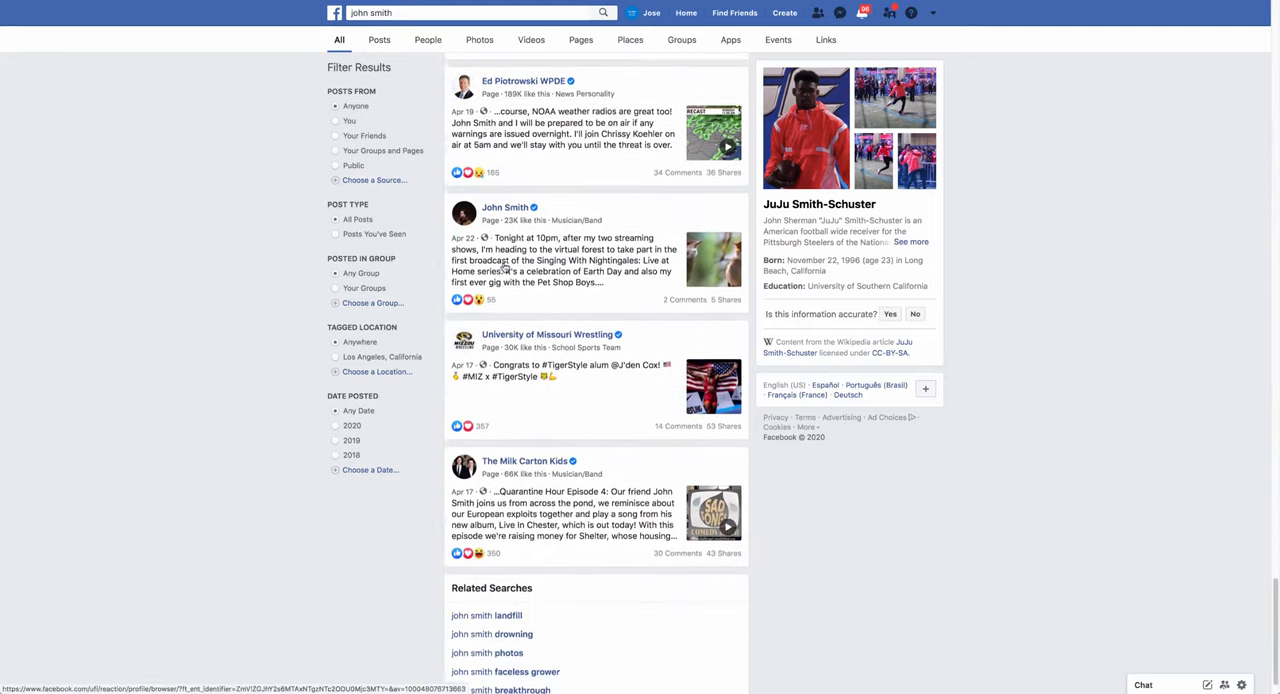
scroll(down, 3)
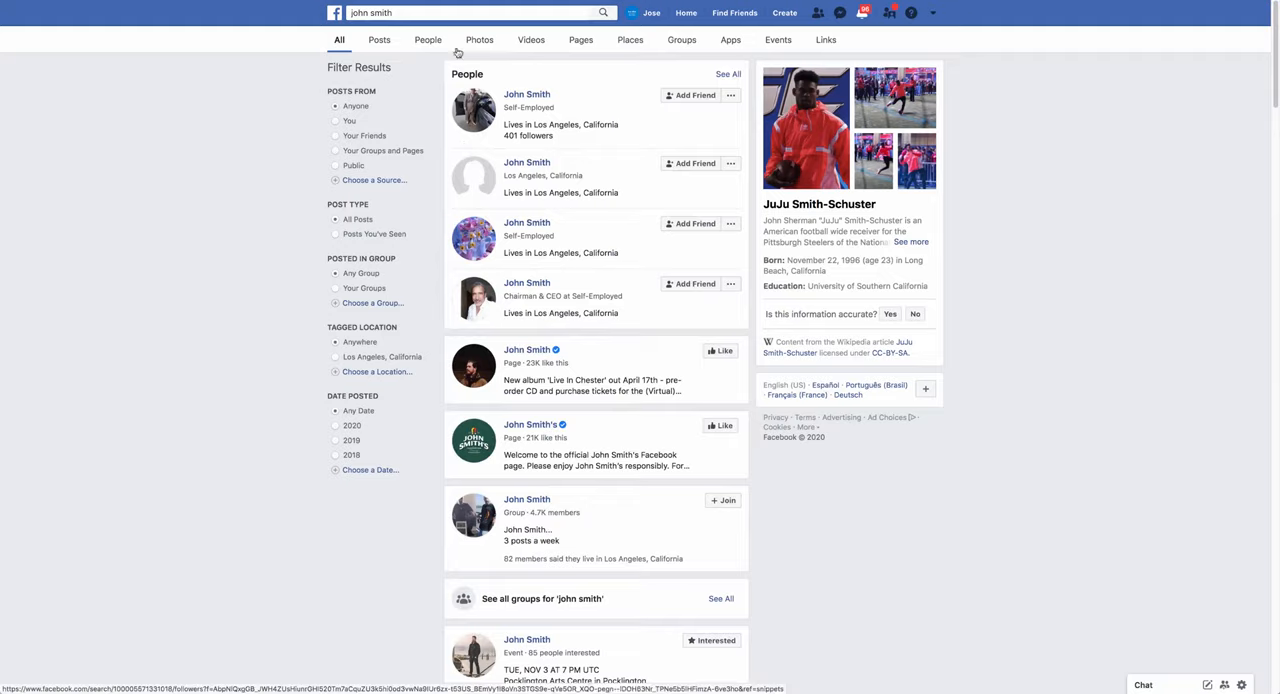
click(470, 12)
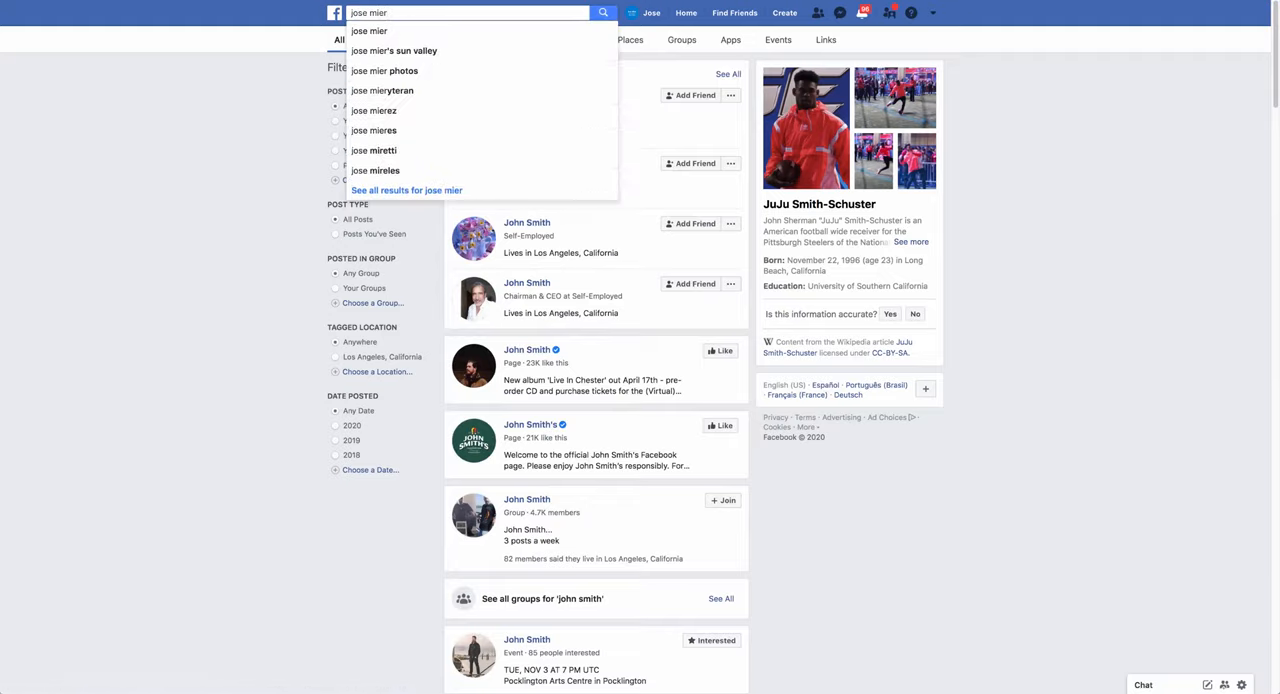
click(602, 12)
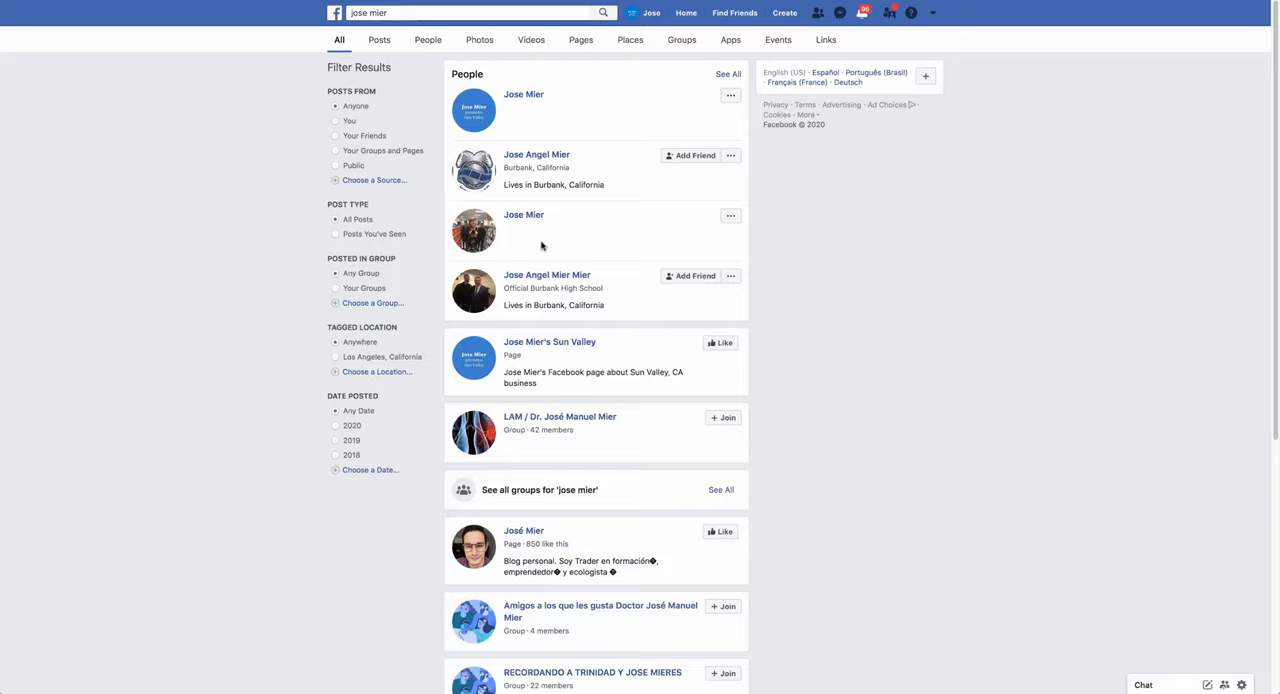
mouse_move(528, 104)
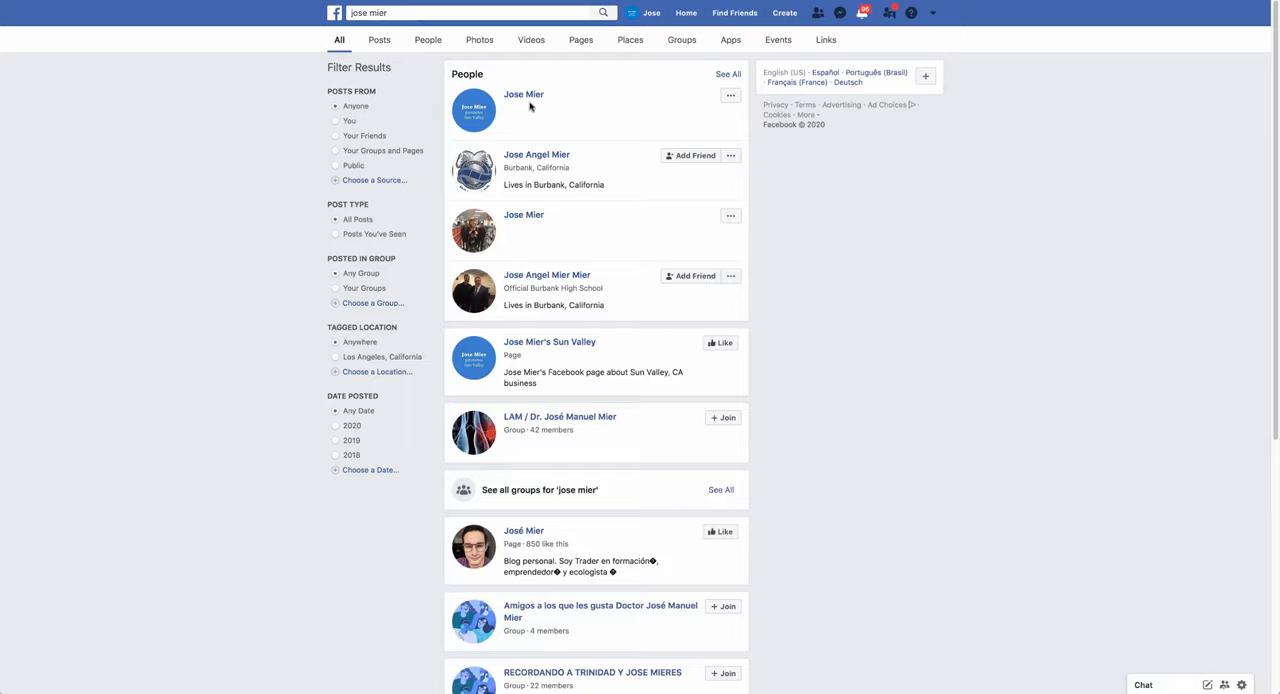
scroll(down, 3)
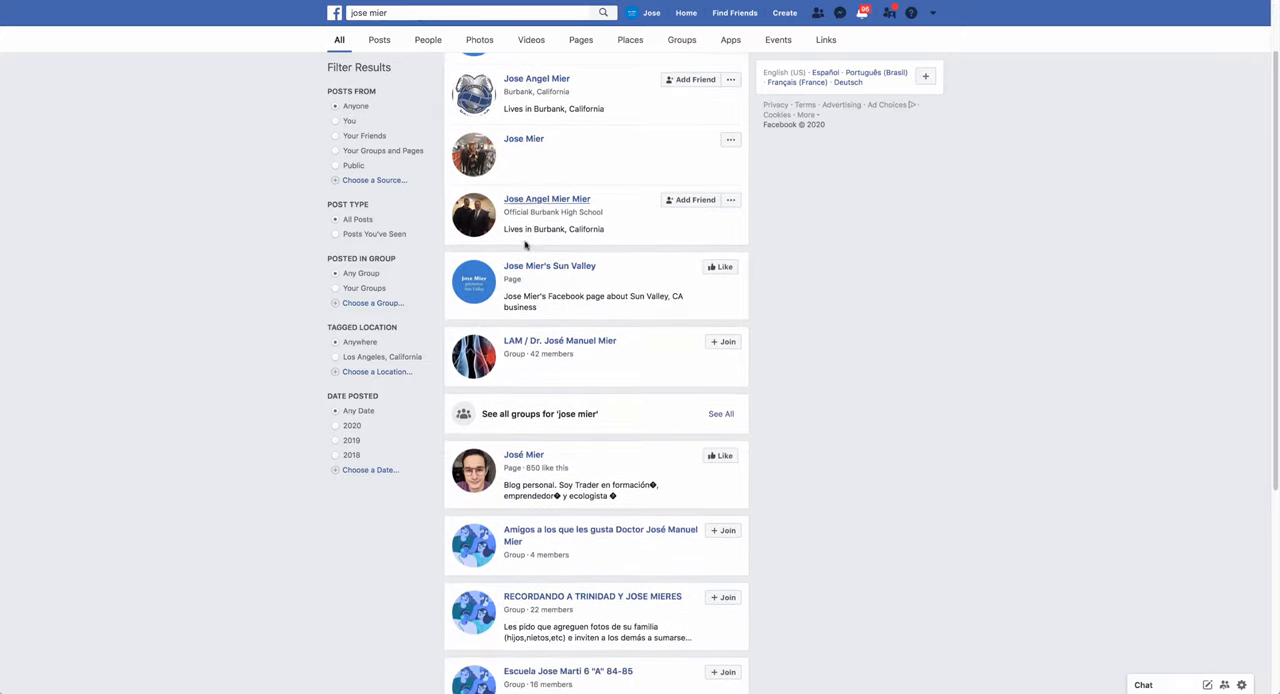
scroll(down, 3)
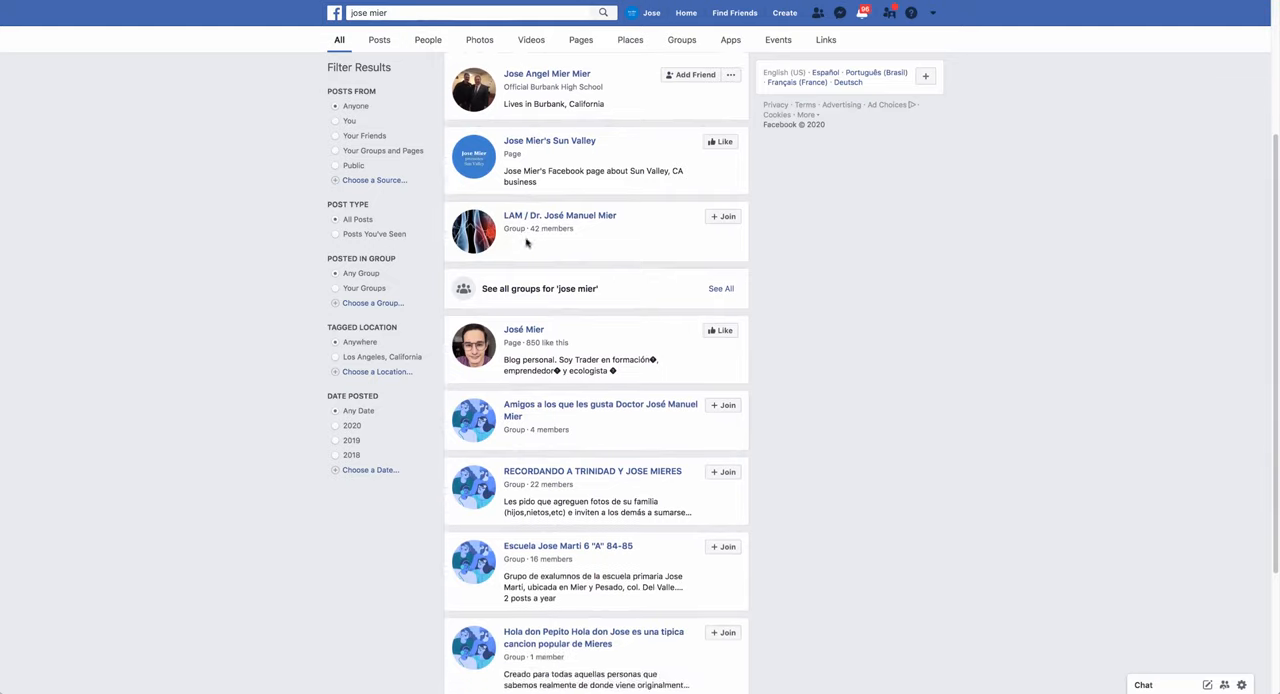
scroll(down, 3)
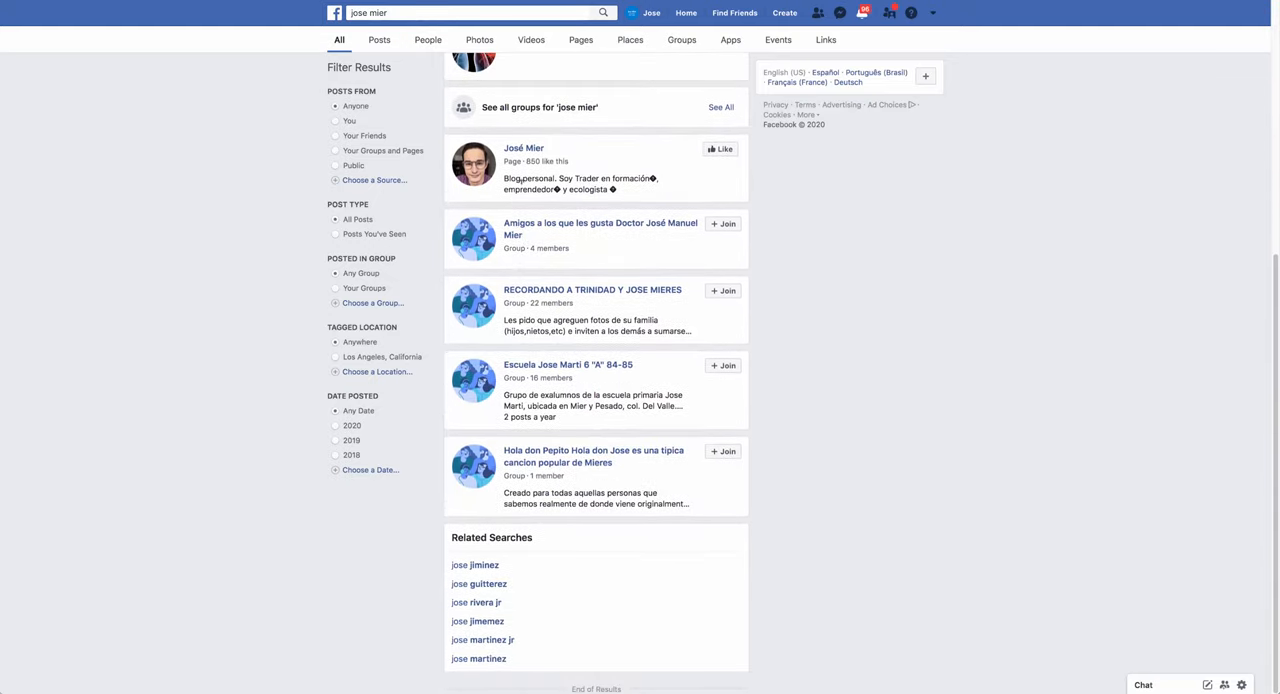
scroll(up, 3)
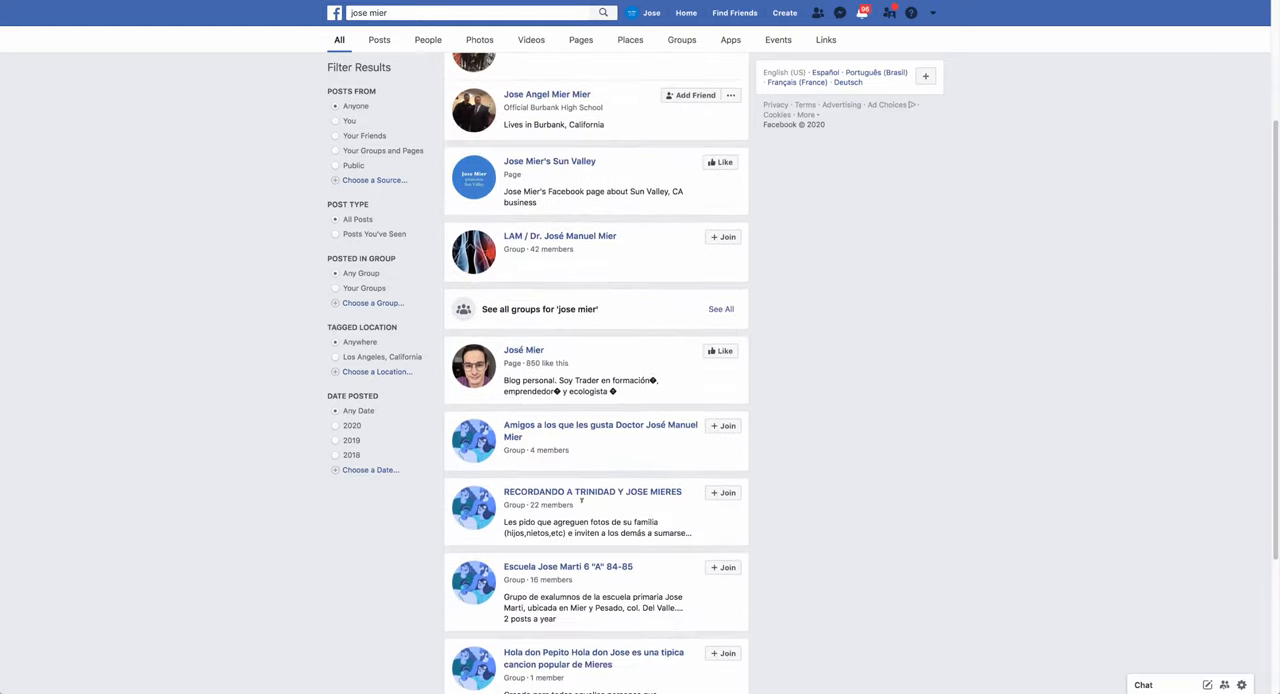
scroll(up, 3)
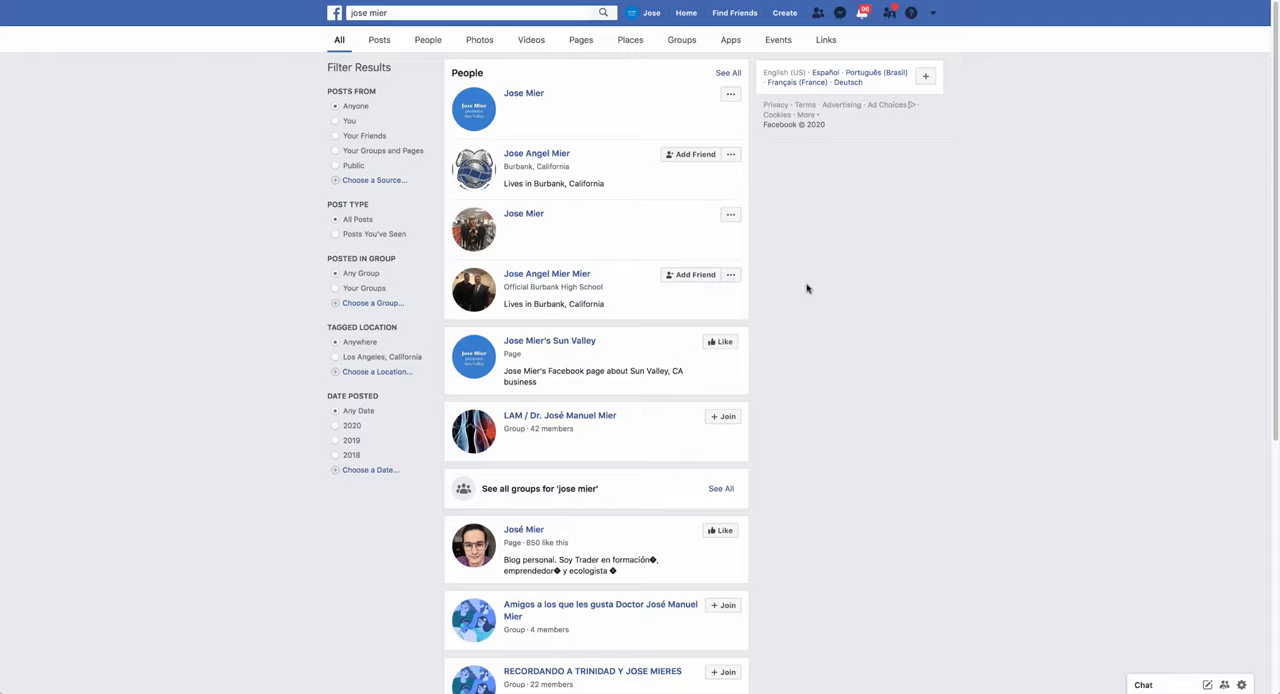
mouse_move(812, 288)
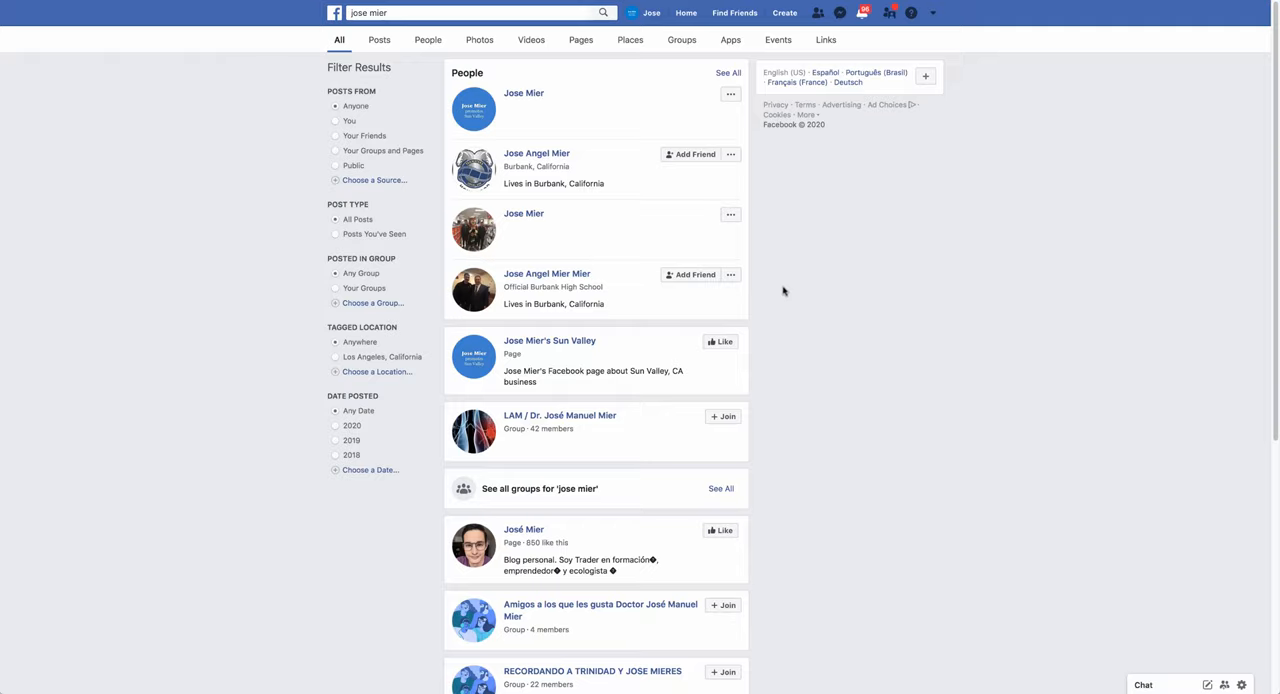
mouse_move(668, 32)
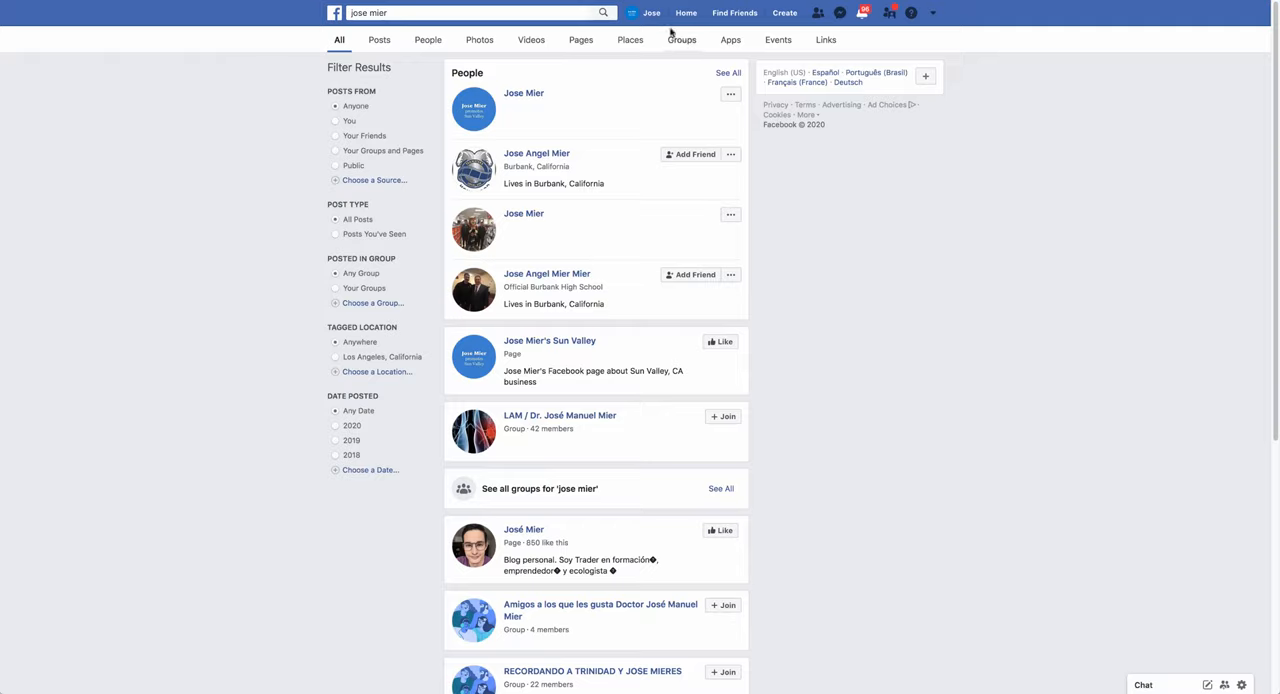
mouse_move(644, 12)
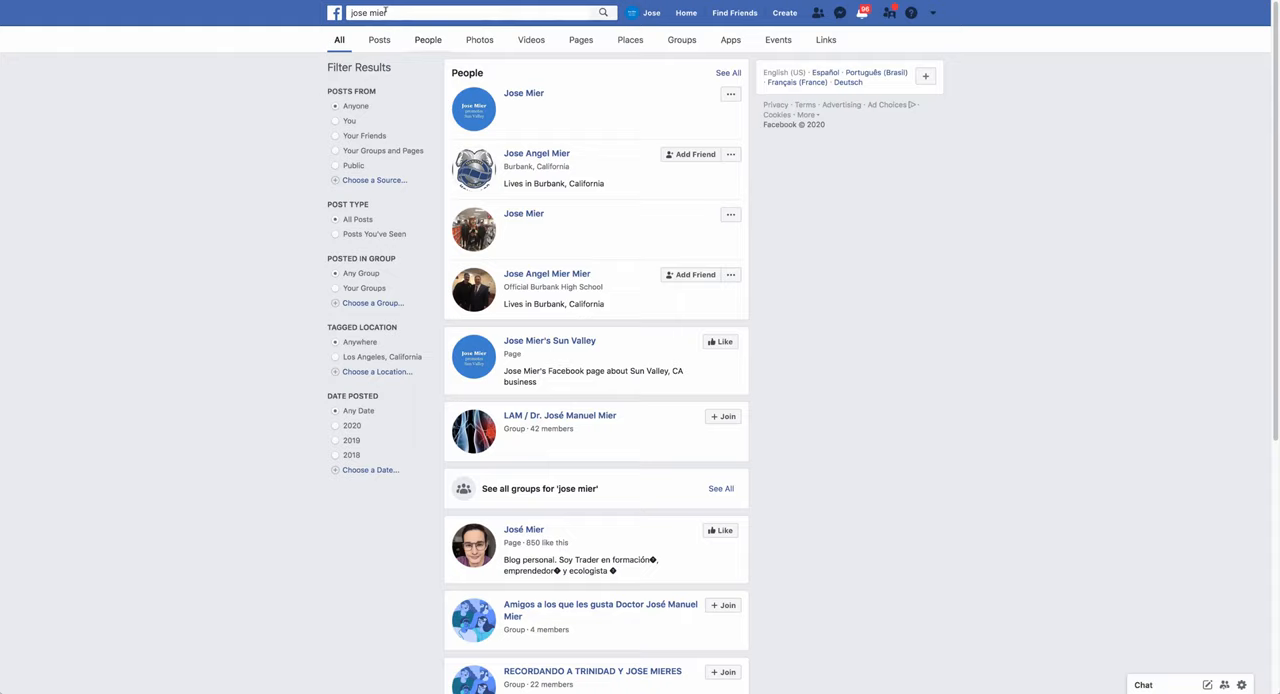
mouse_move(620, 480)
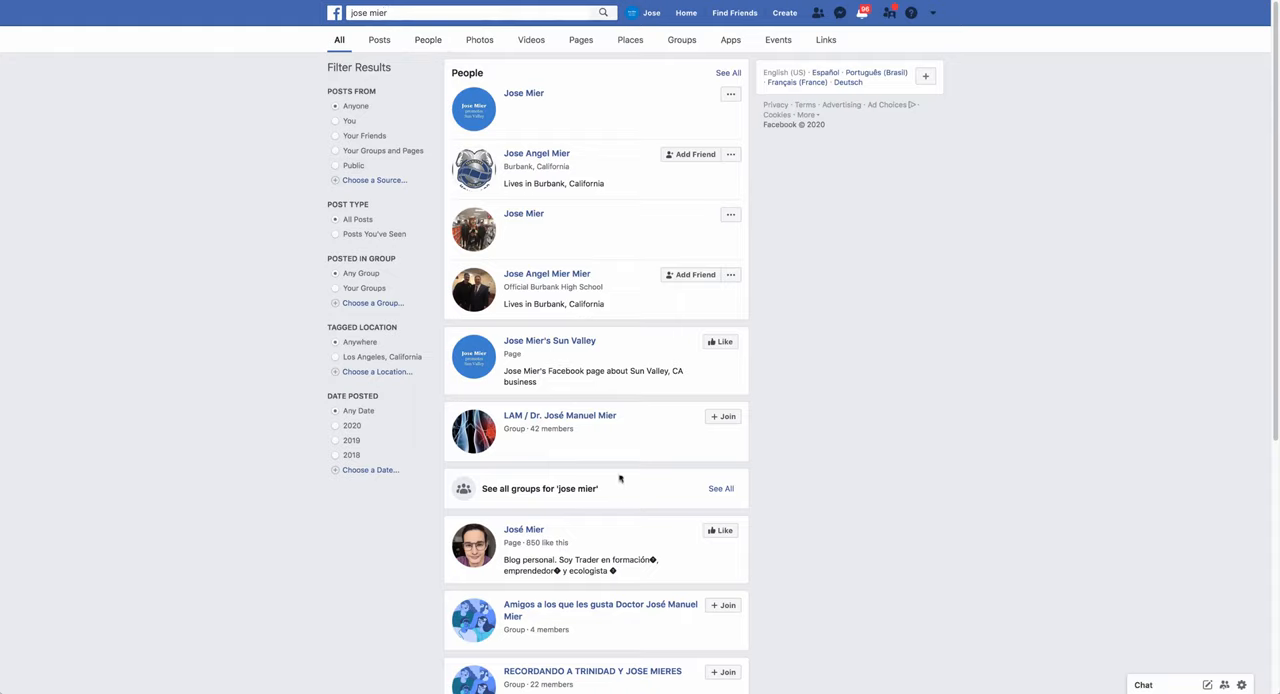
scroll(down, 3)
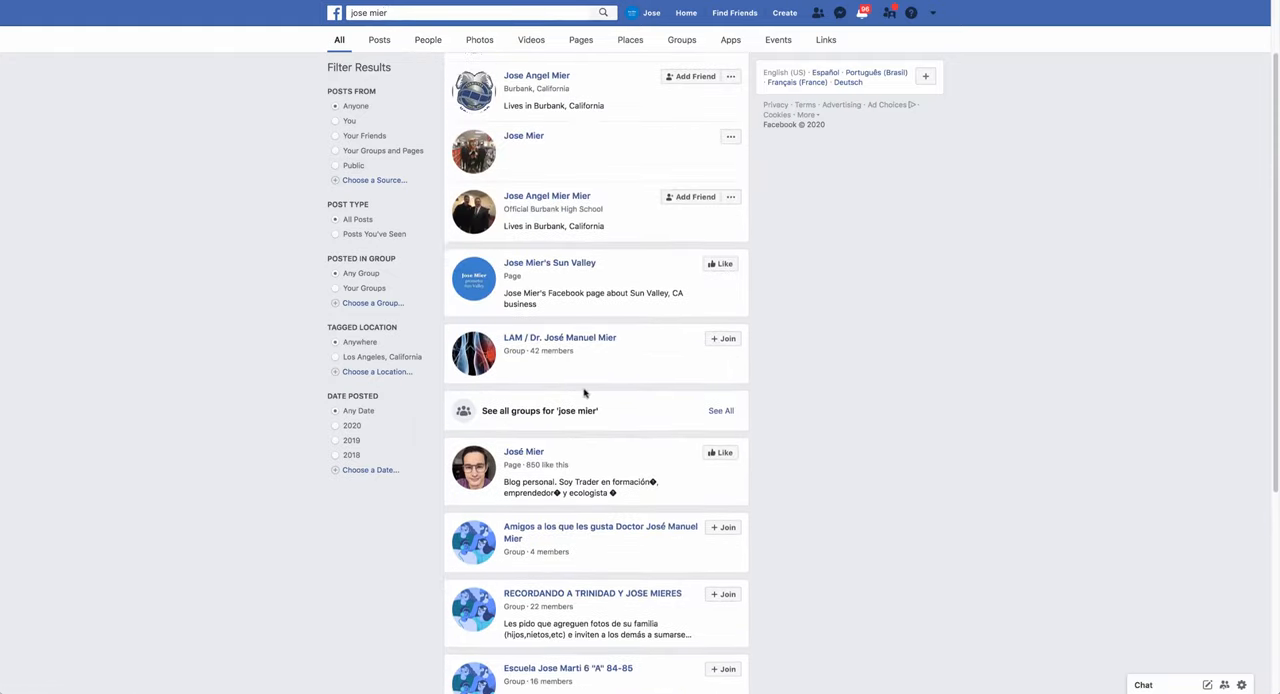
click(720, 410)
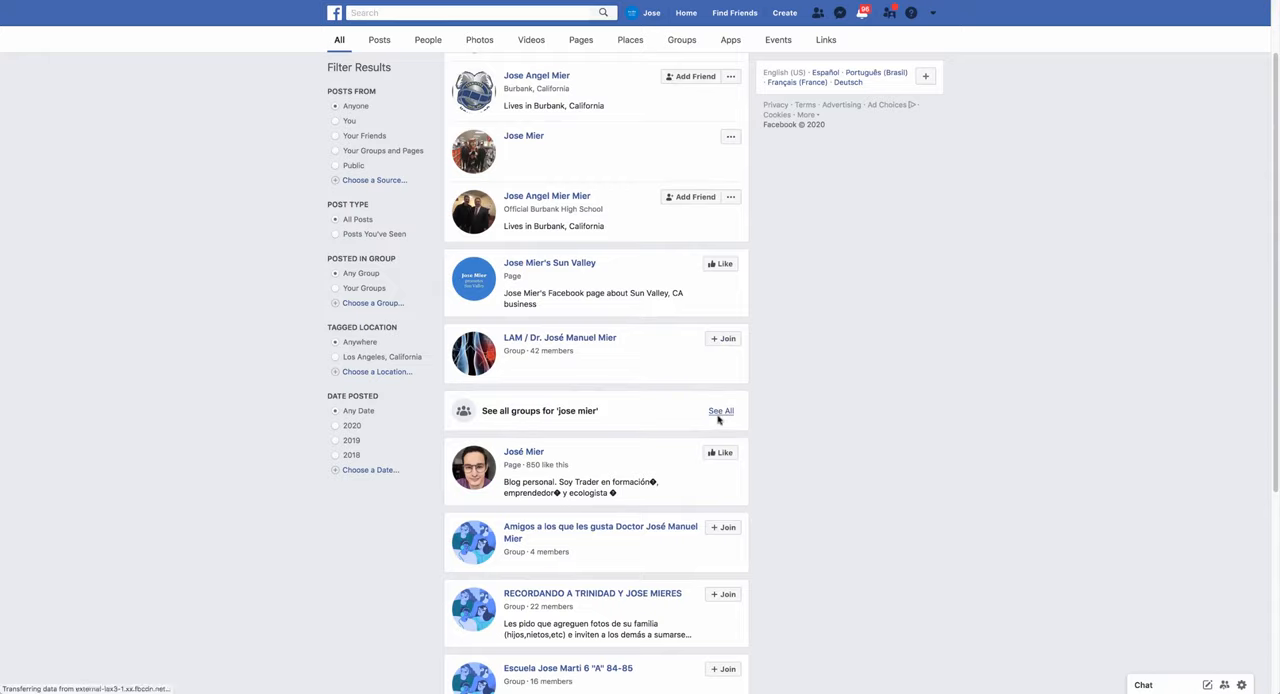
click(682, 40)
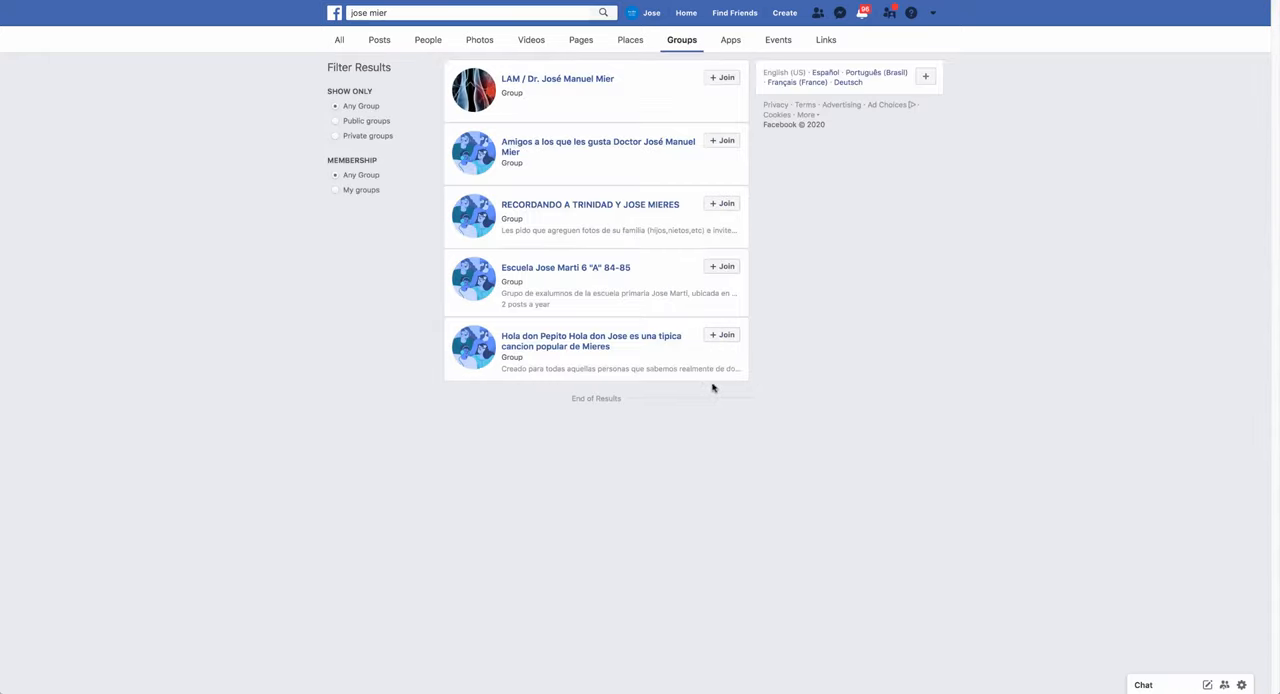
mouse_move(500, 108)
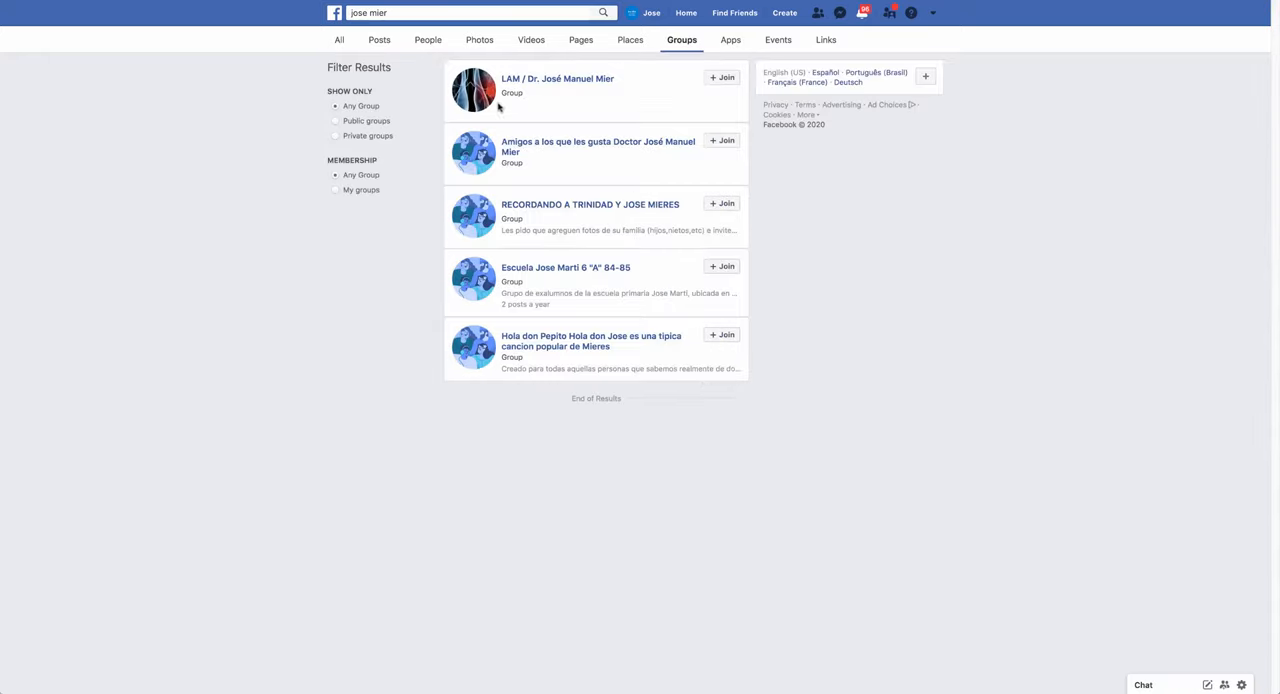
mouse_move(588, 342)
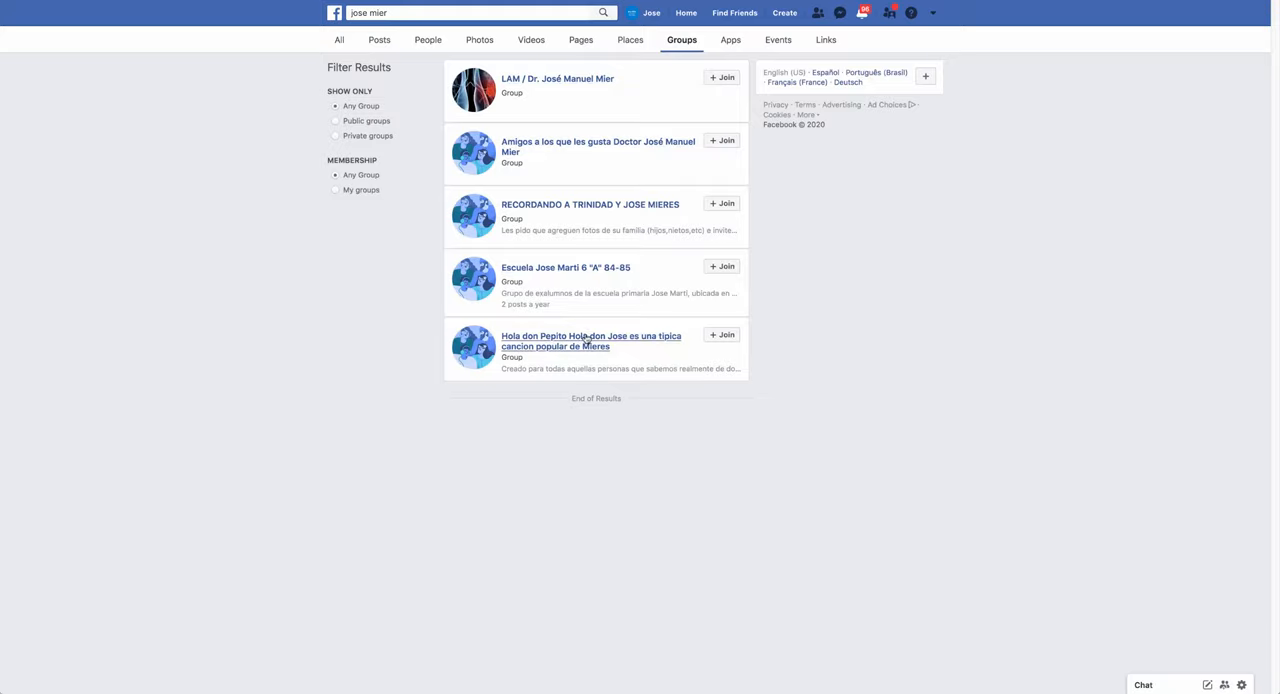
mouse_move(544, 188)
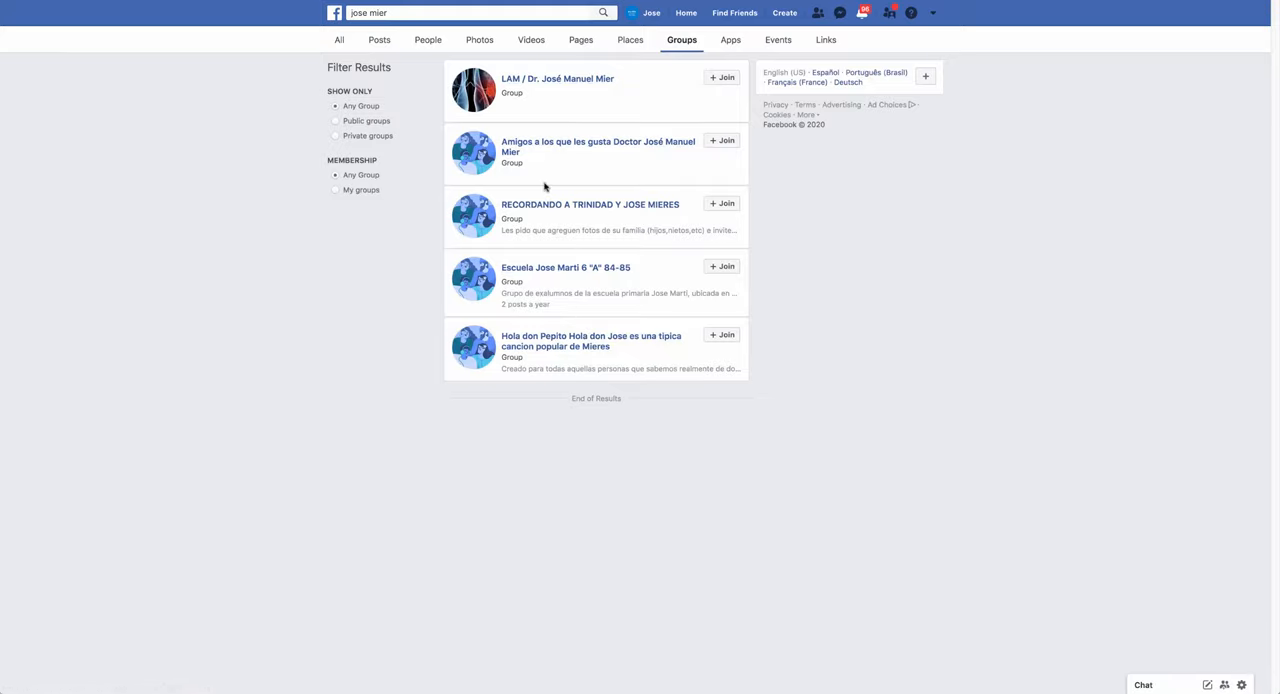
mouse_move(568, 230)
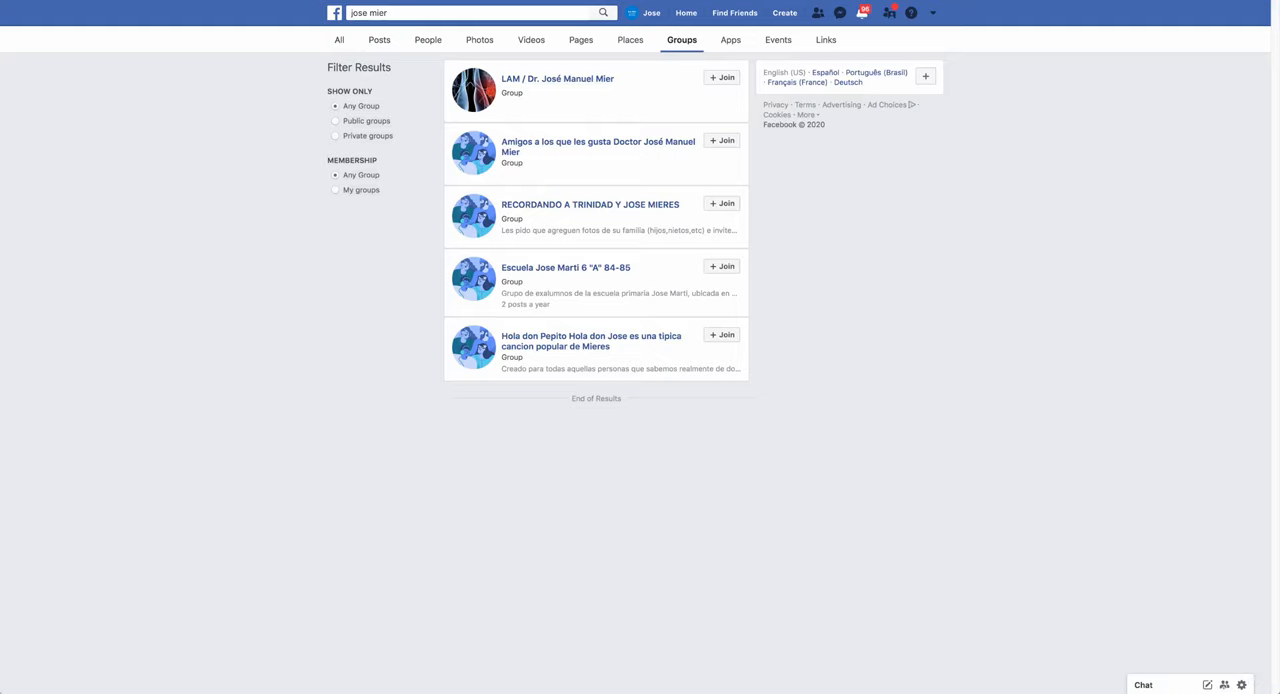
Step: Switch the 'jose mier' results to All, listing people, the page and groups together
click(336, 40)
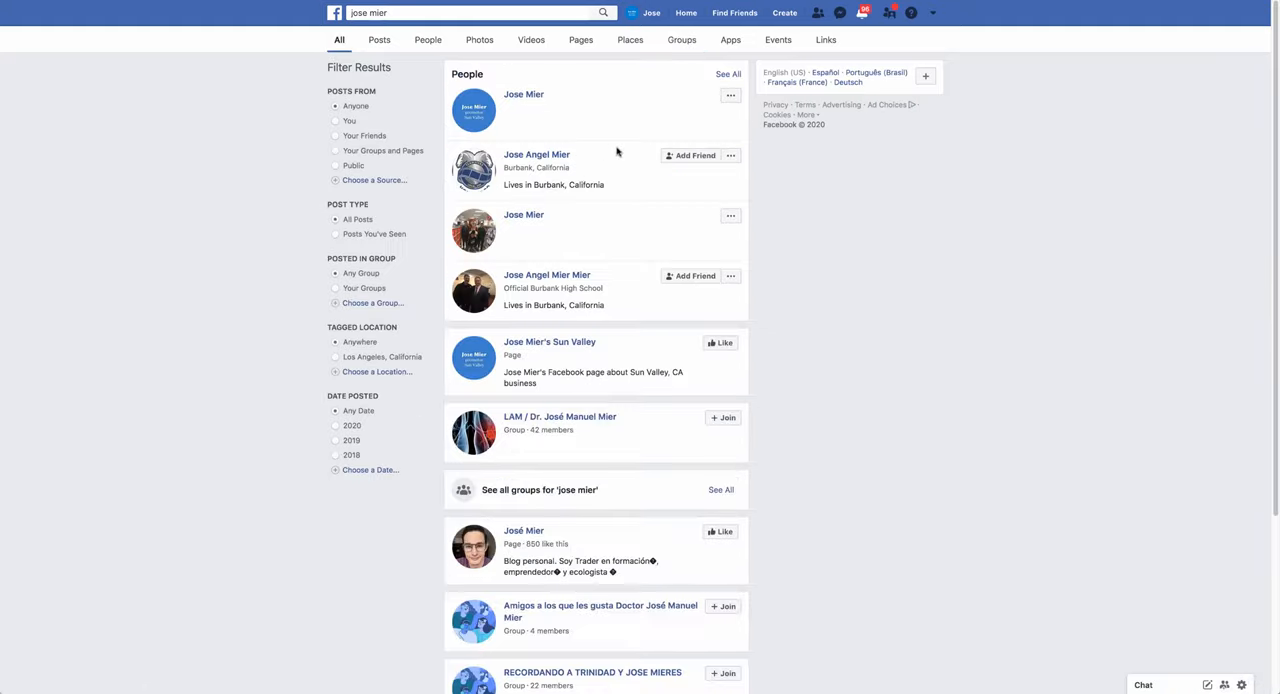
mouse_move(640, 208)
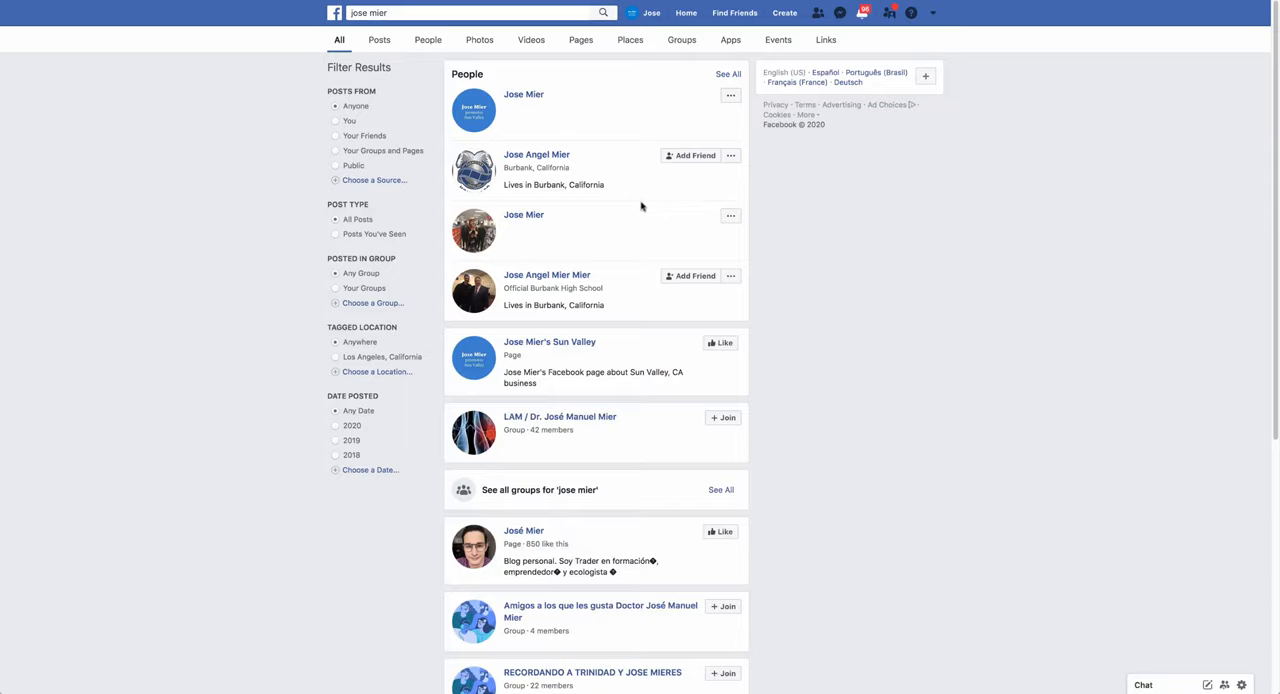
mouse_move(788, 234)
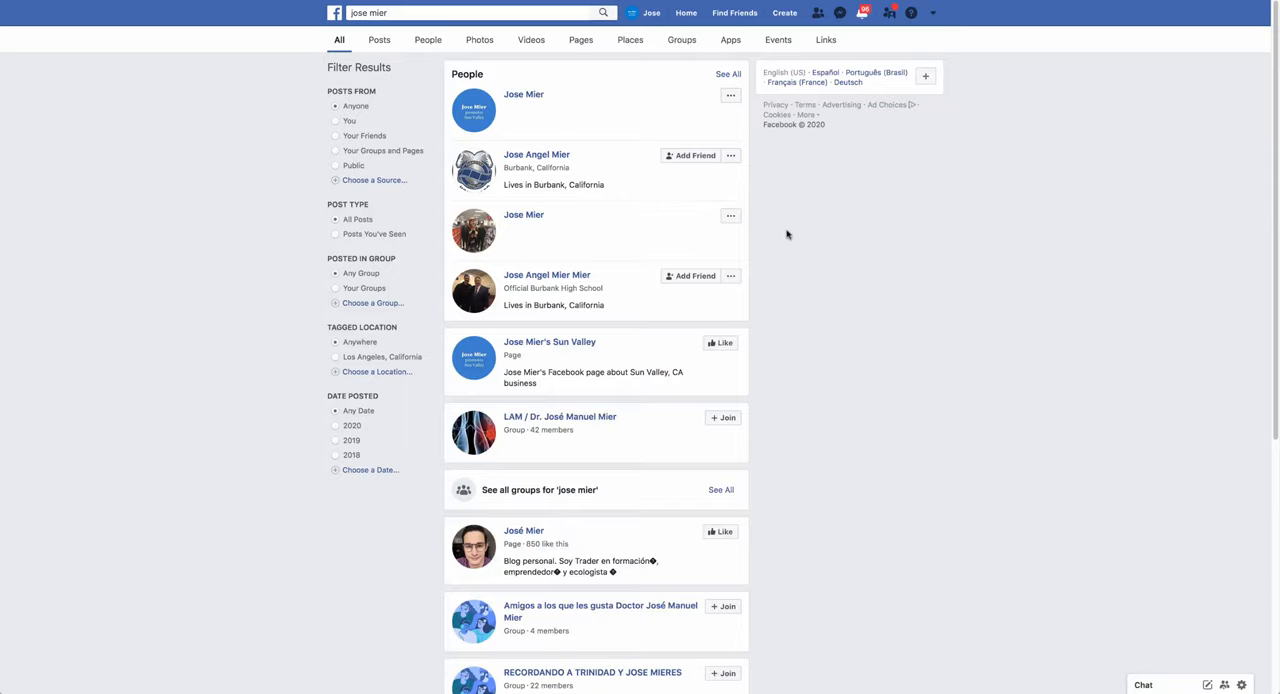
scroll(down, 3)
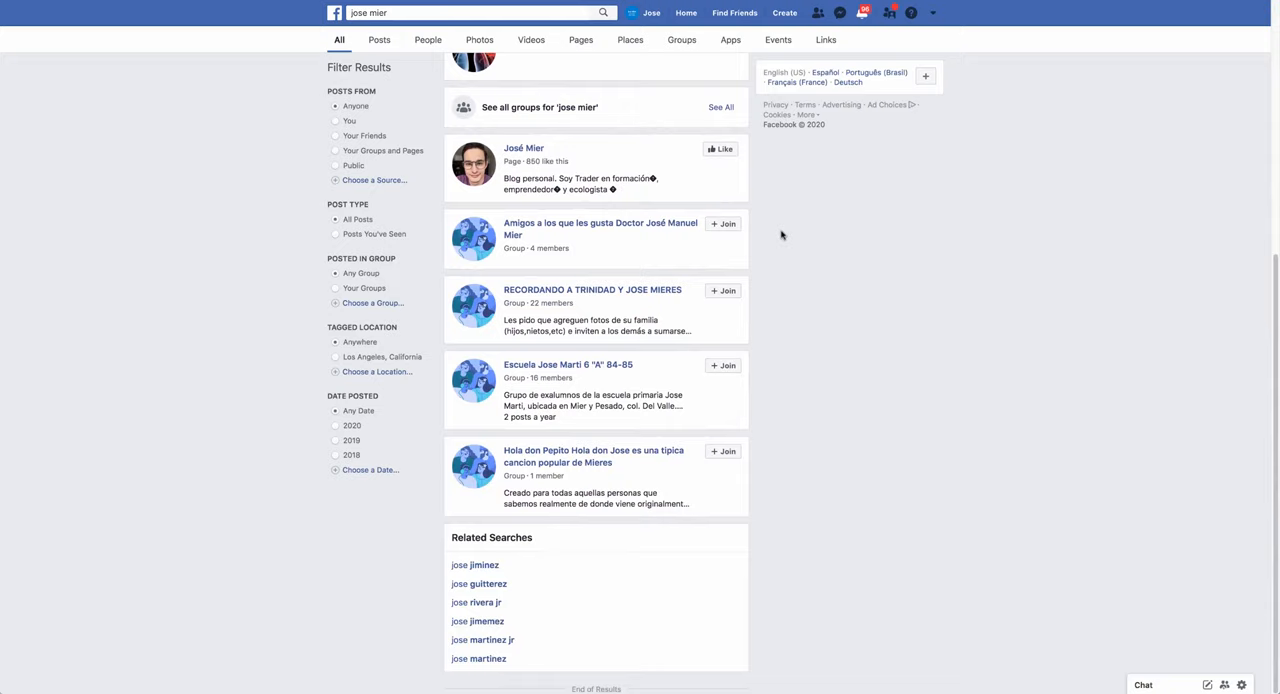
scroll(up, 3)
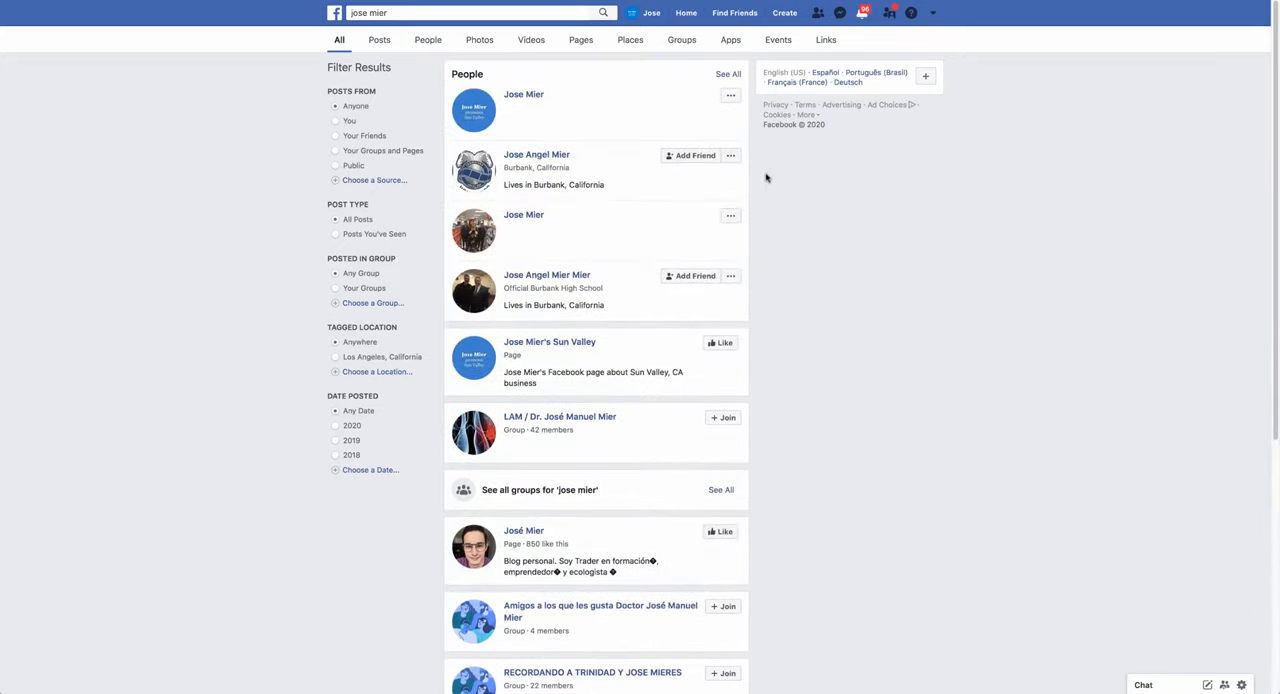
mouse_move(742, 226)
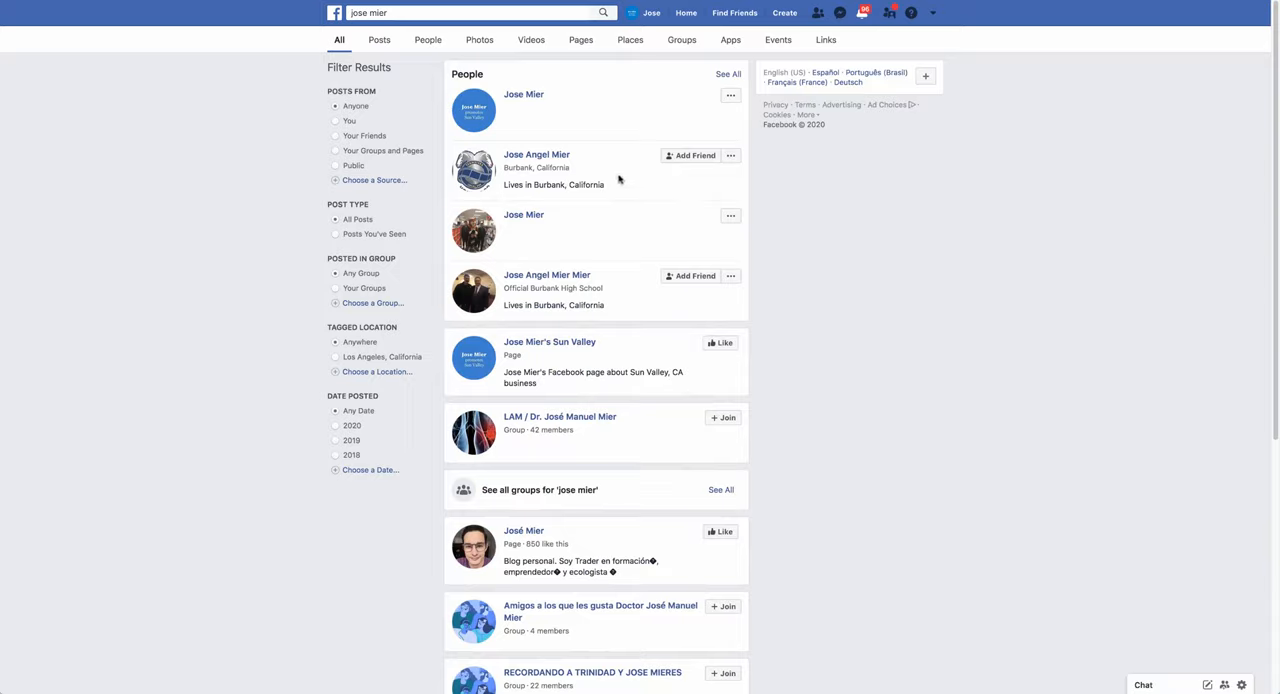
mouse_move(818, 252)
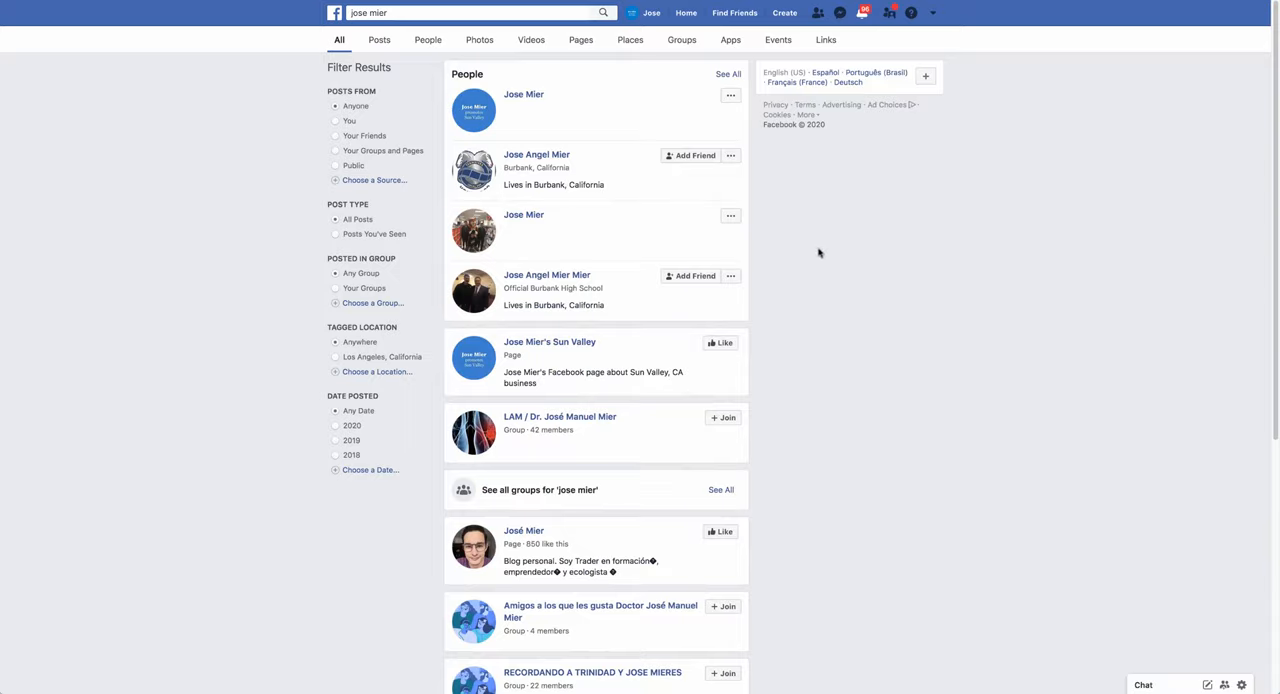
mouse_move(792, 240)
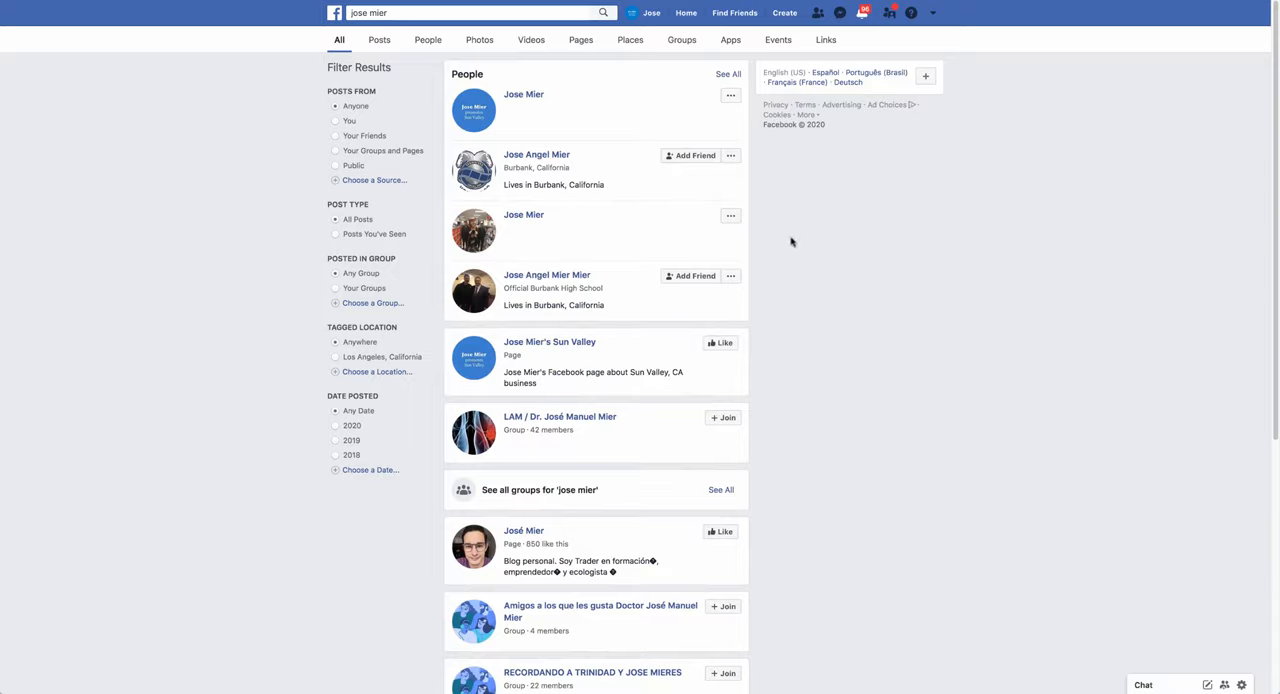
mouse_move(766, 216)
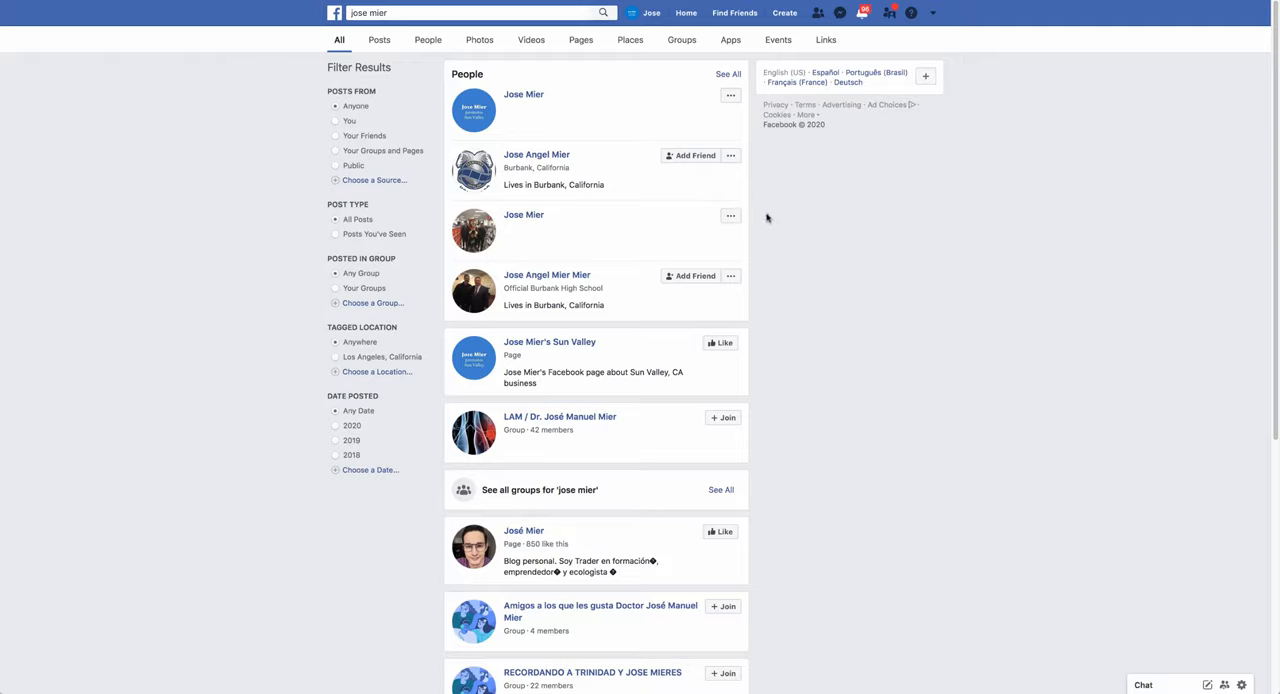
mouse_move(692, 204)
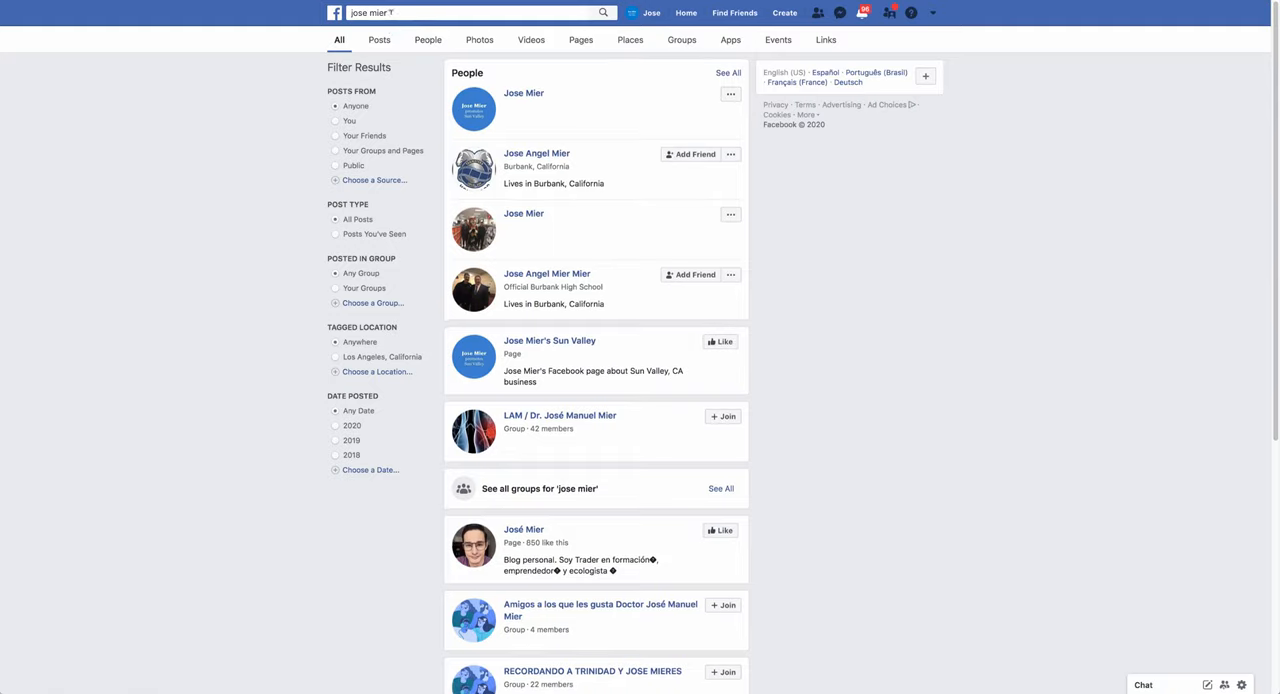
Step: Adjust the search and browse the combined results again
key(Backspace)
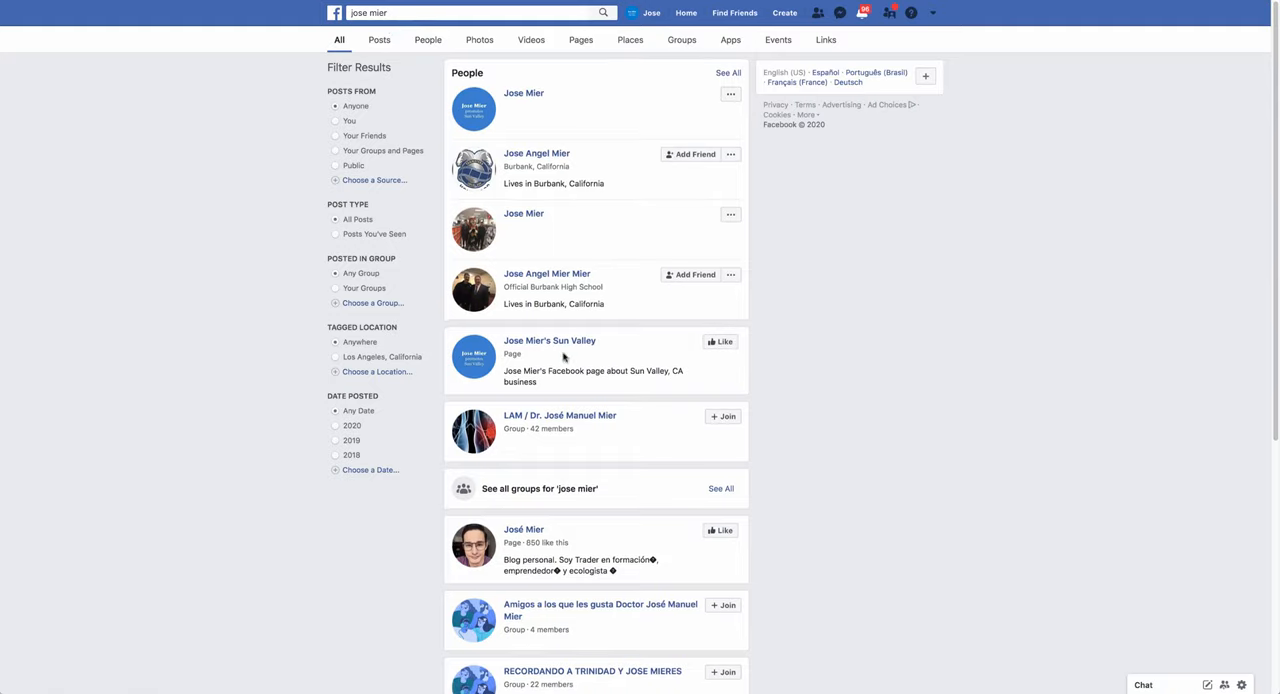
mouse_move(550, 340)
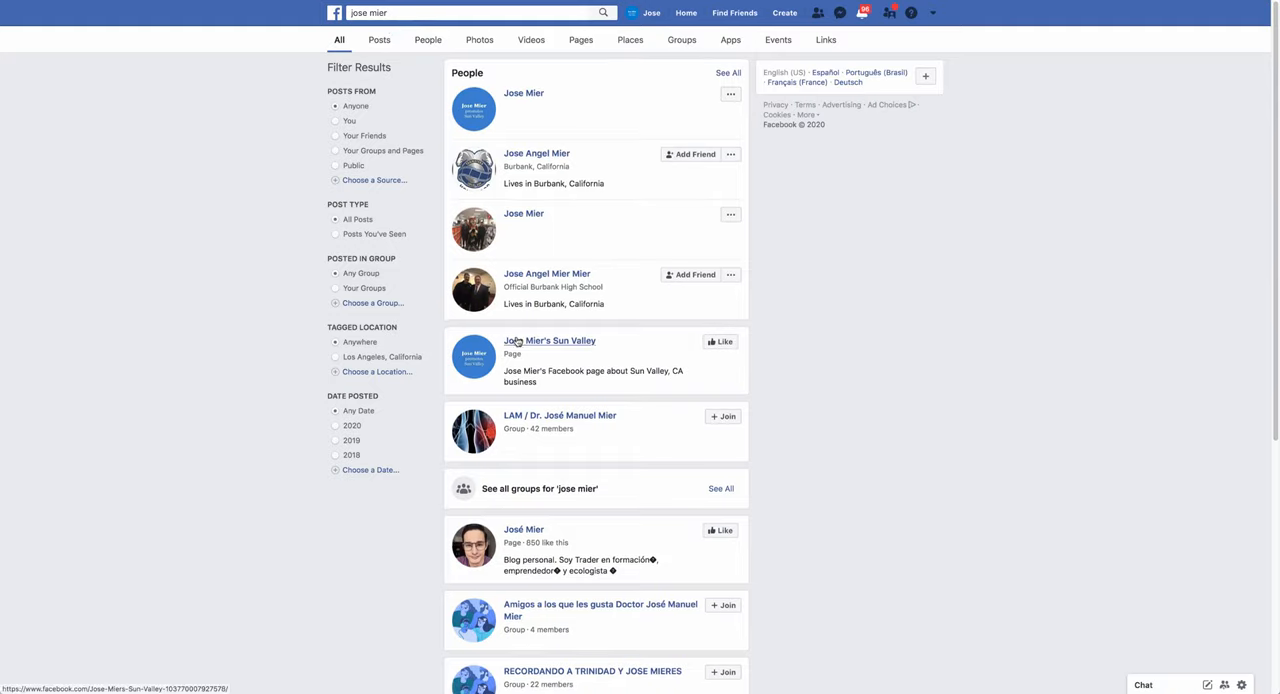
click(548, 340)
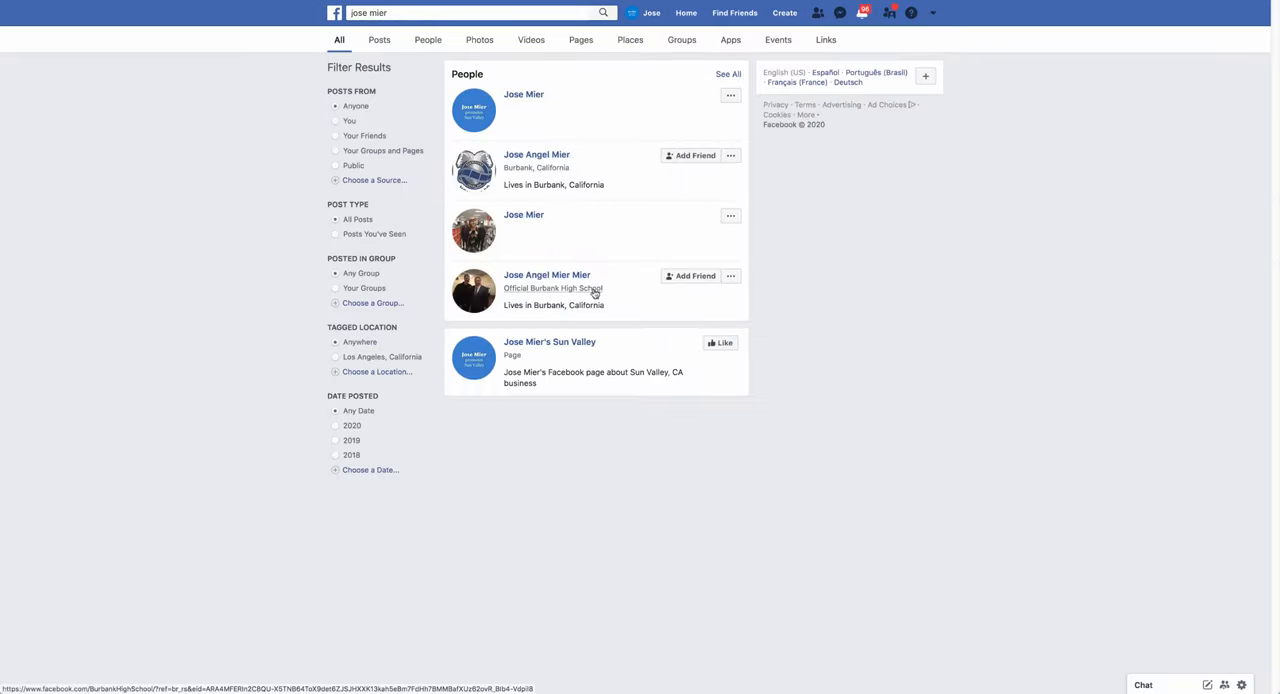
scroll(down, 3)
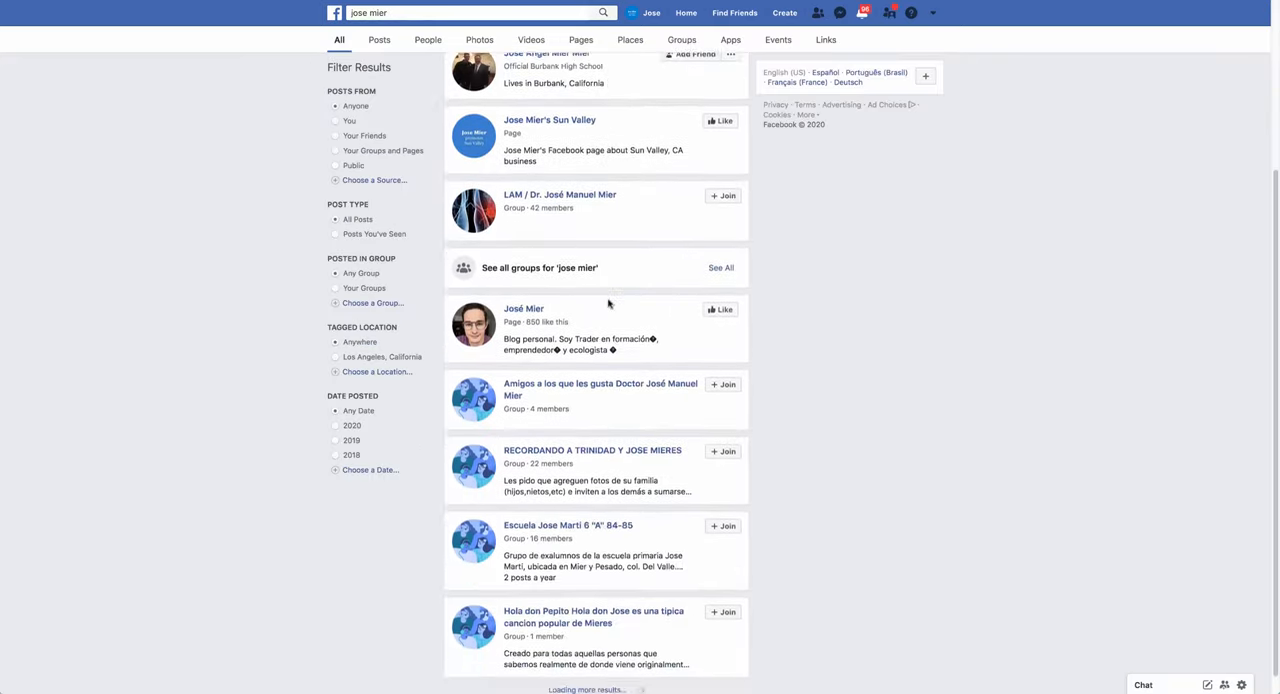
scroll(up, 3)
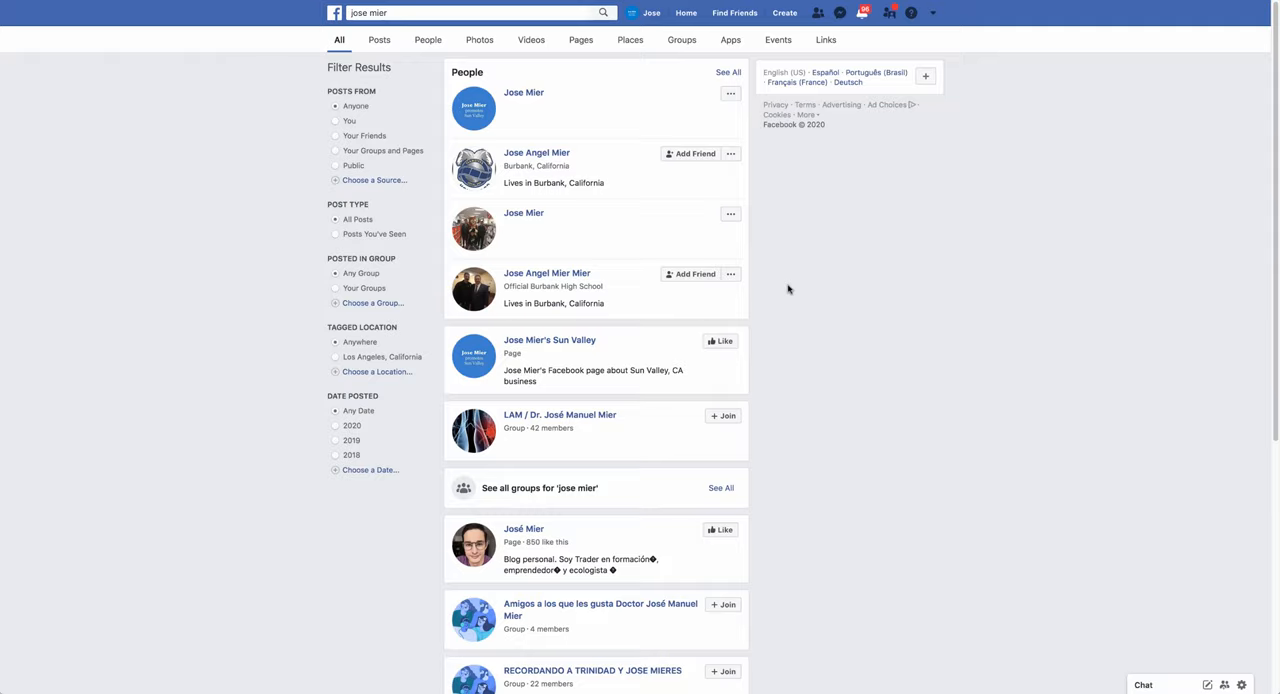
mouse_move(804, 176)
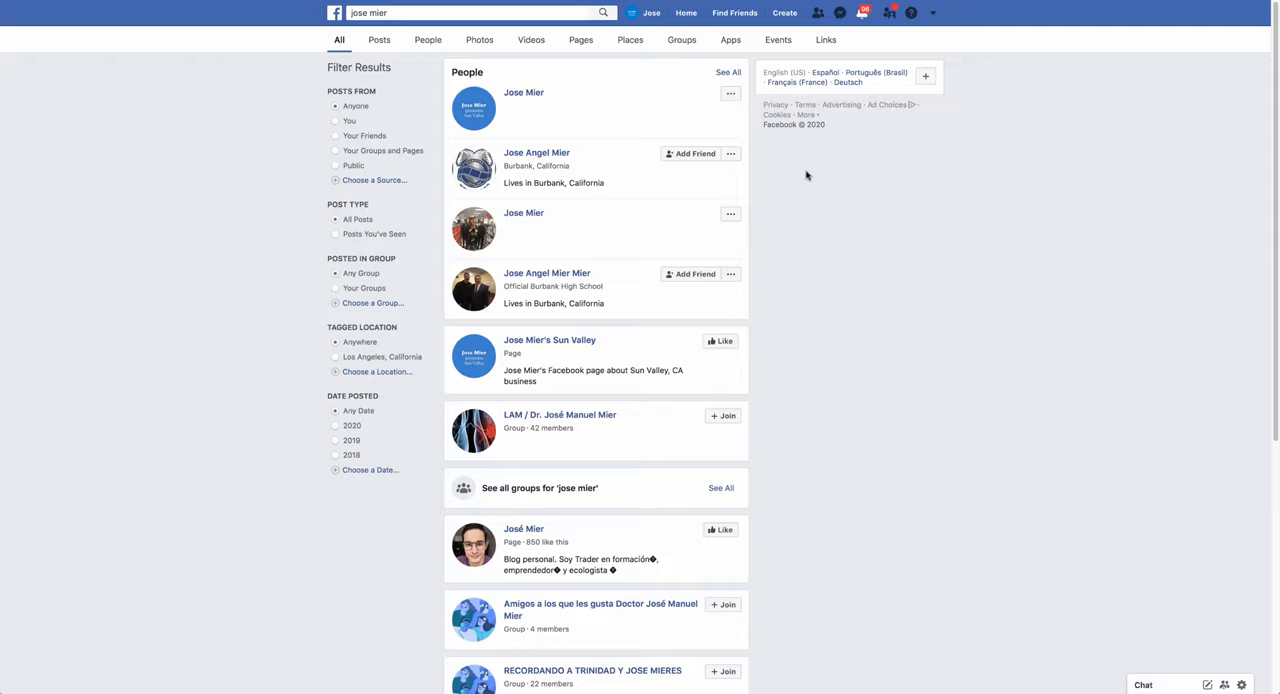
mouse_move(752, 210)
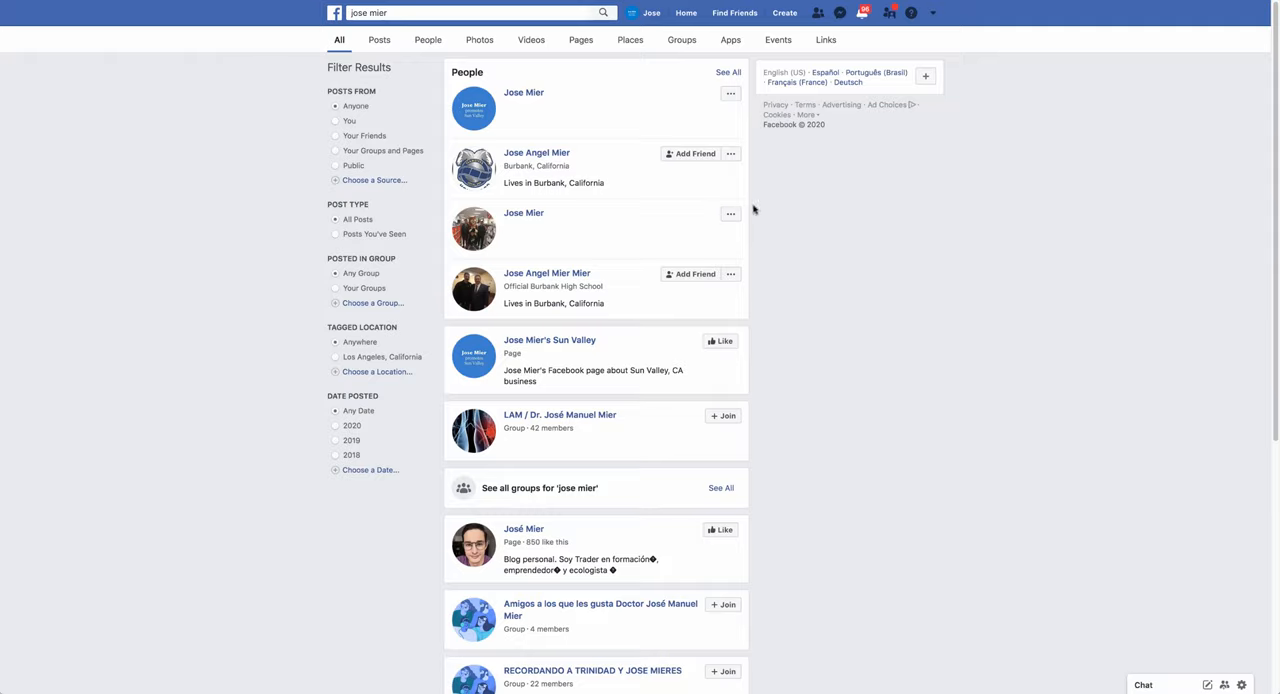